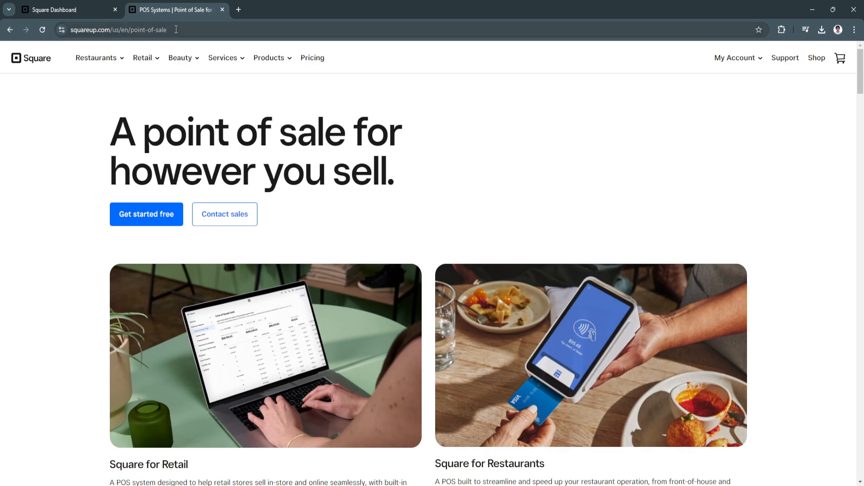
Switch to the Square Dashboard tab showing Home with setup at 0% and zero metrics
left_click(66, 10)
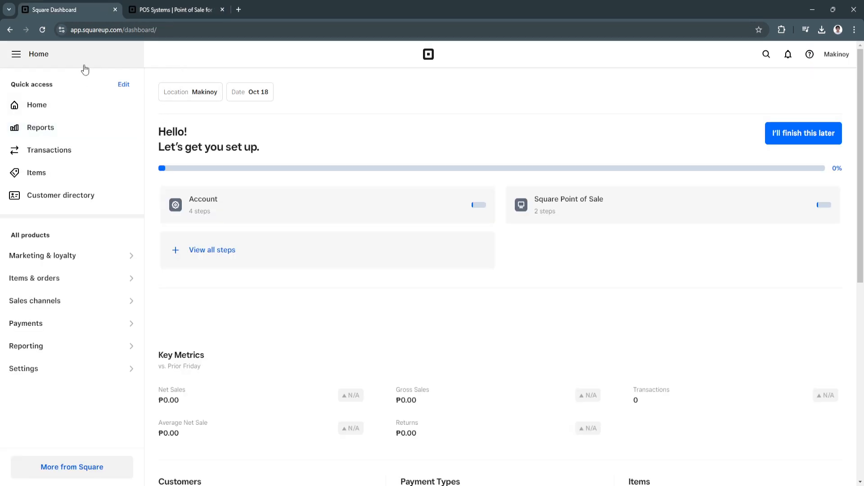
mouse_move(372, 291)
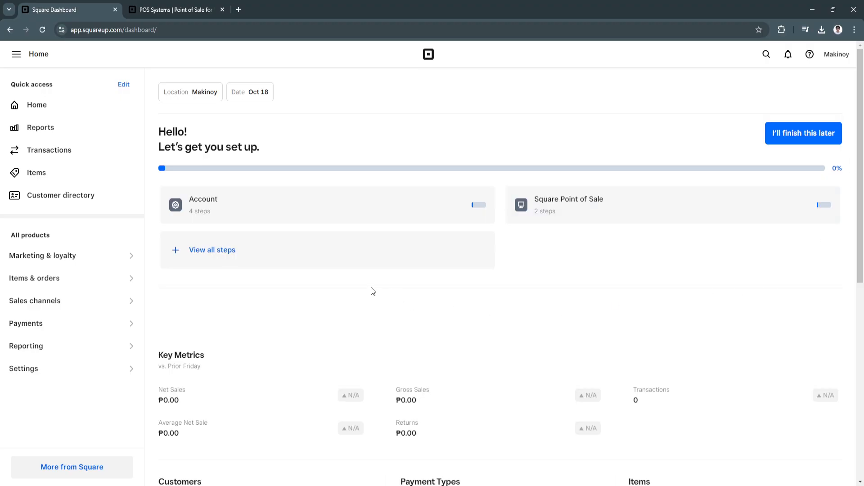
mouse_move(251, 191)
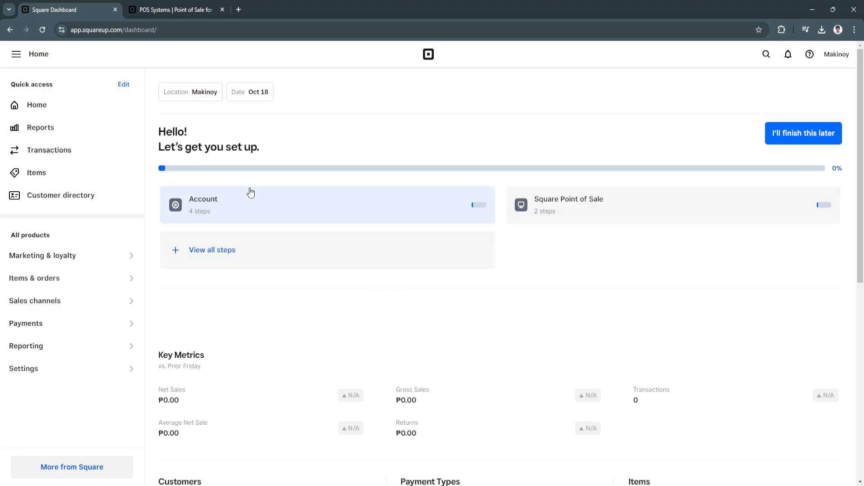
mouse_move(170, 168)
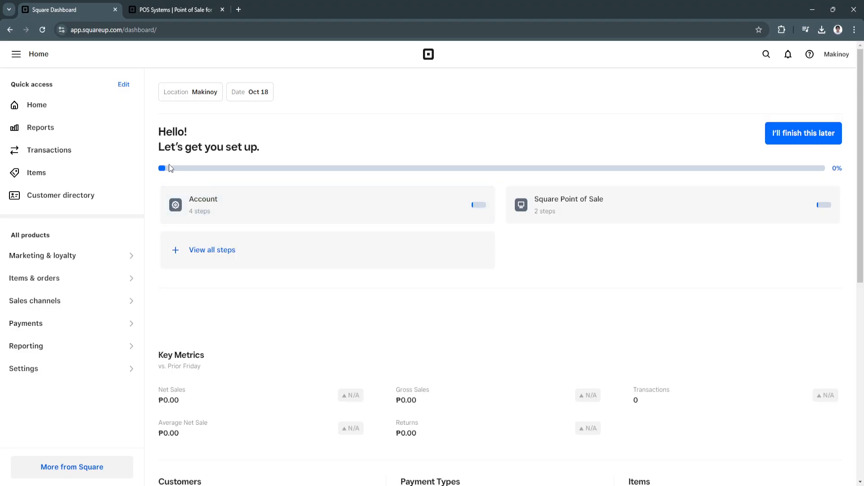
mouse_move(168, 173)
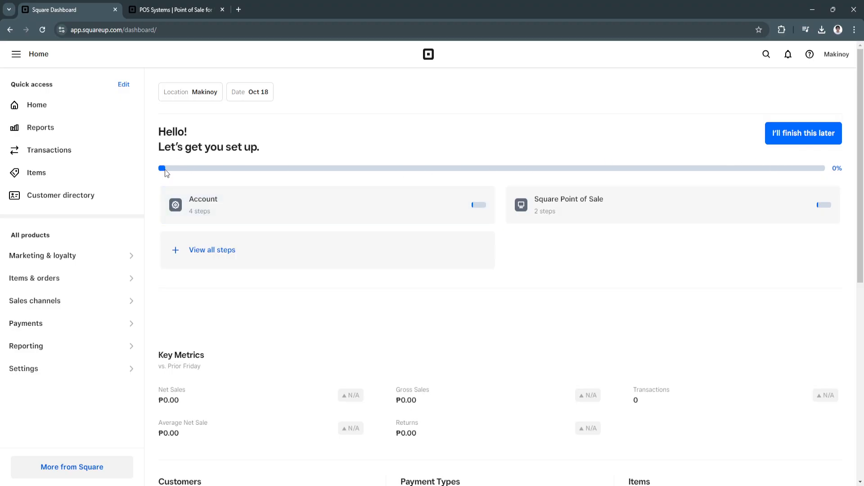
mouse_move(208, 168)
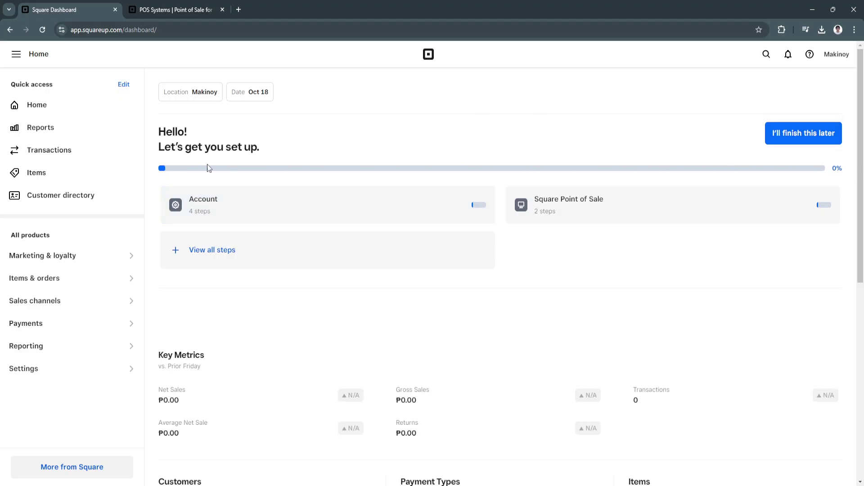
mouse_move(383, 226)
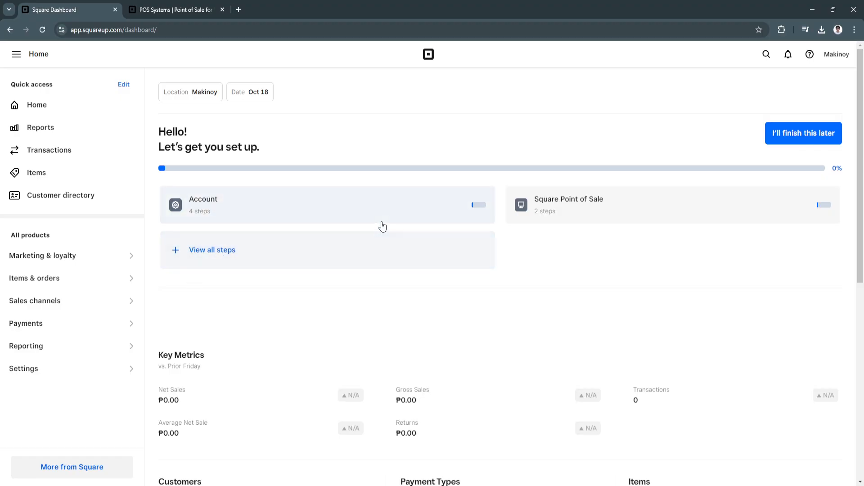
mouse_move(304, 213)
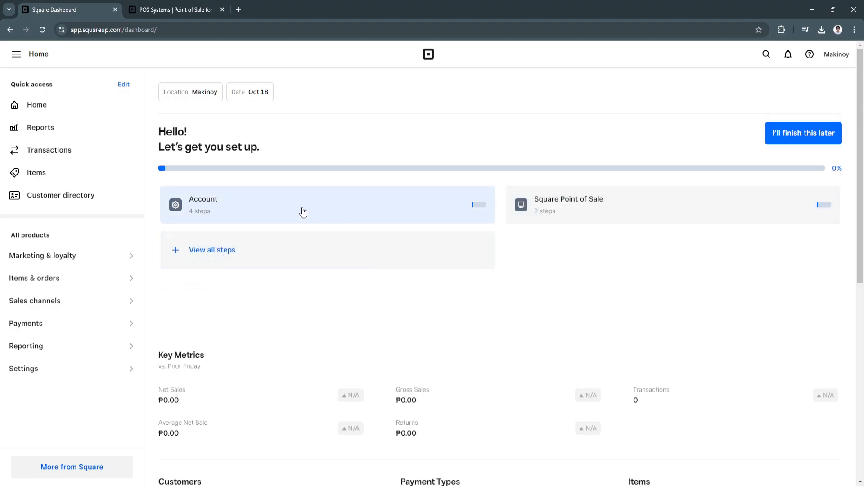
mouse_move(238, 207)
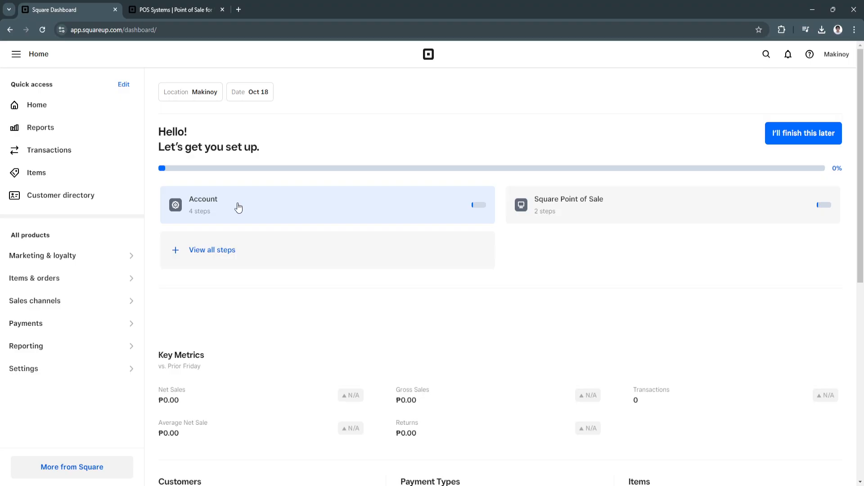
mouse_move(601, 208)
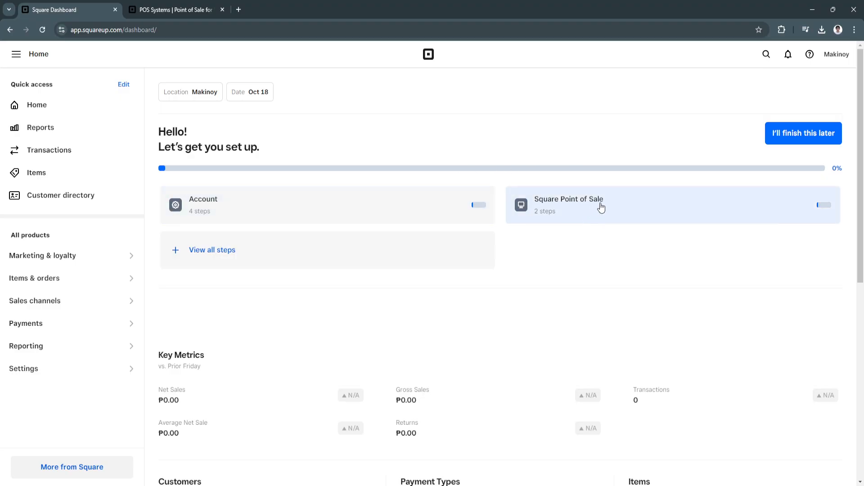
mouse_move(236, 253)
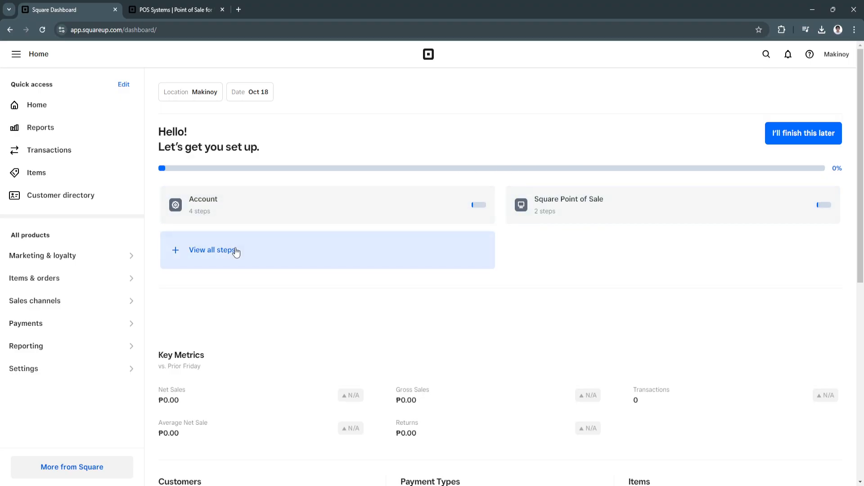
View all setup steps to show the Account checklist with its four items
left_click(212, 250)
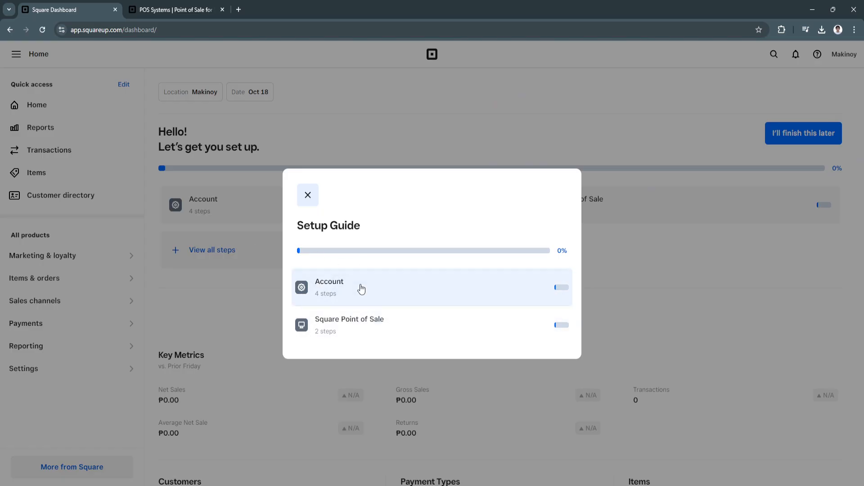
mouse_move(591, 267)
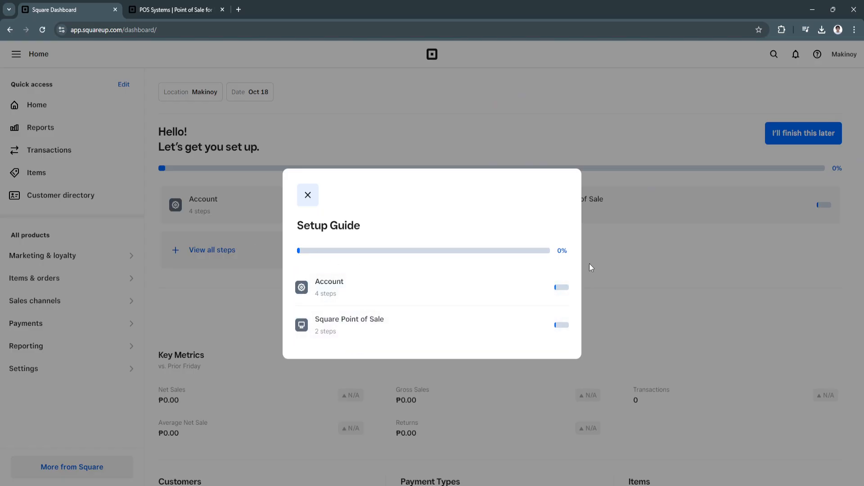
mouse_move(596, 258)
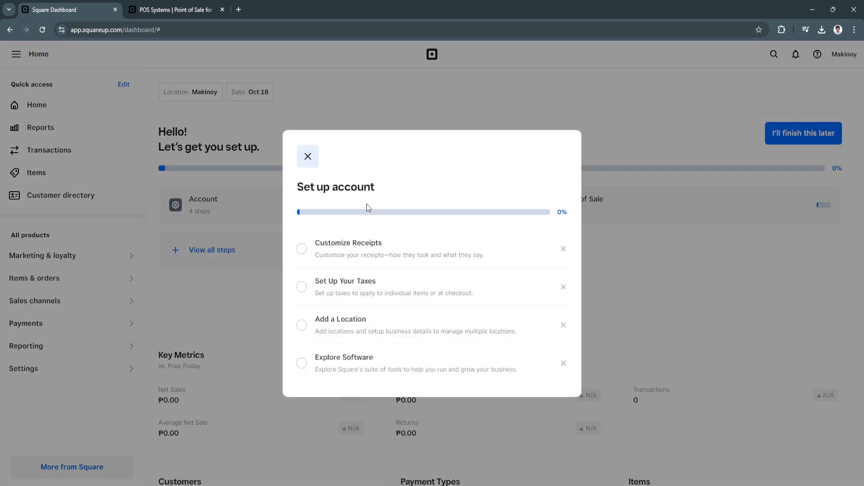
mouse_move(332, 271)
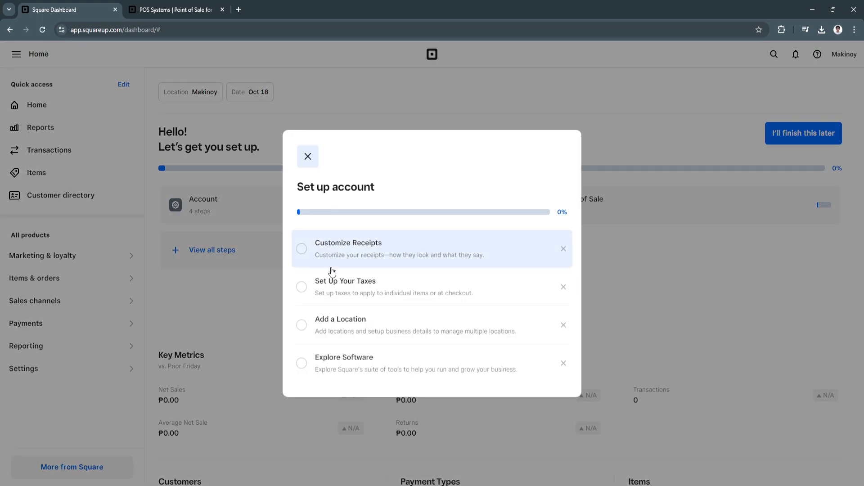
mouse_move(342, 265)
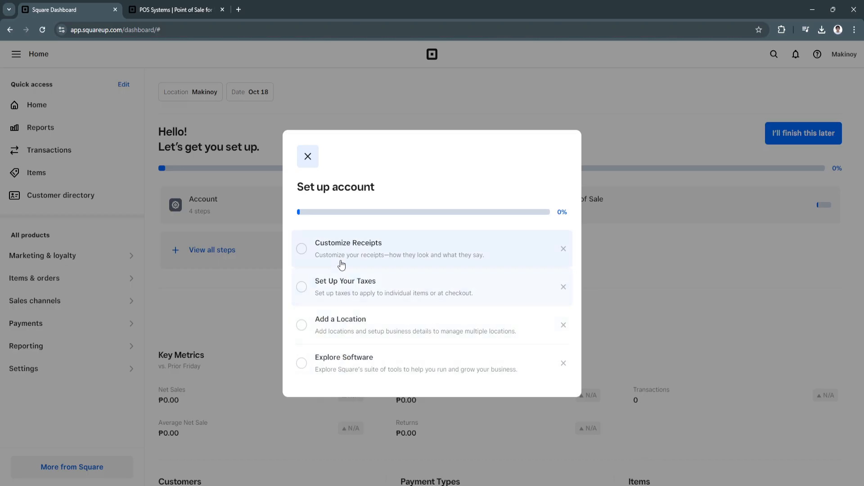
mouse_move(393, 265)
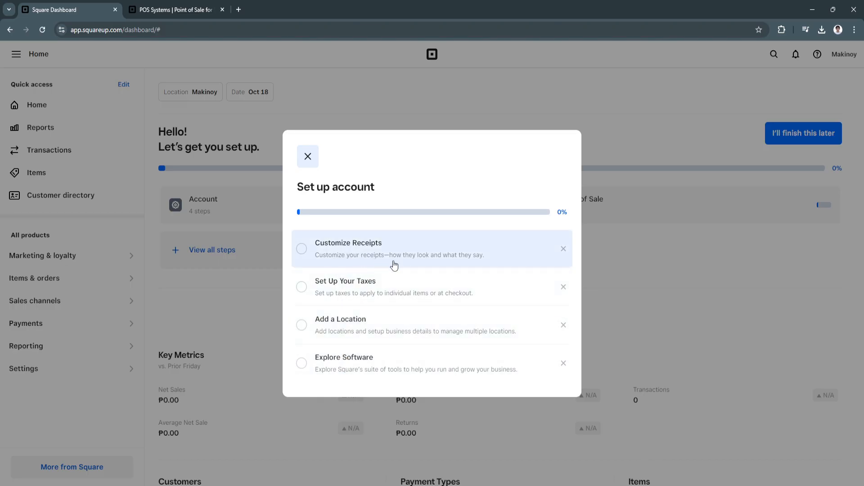
mouse_move(418, 249)
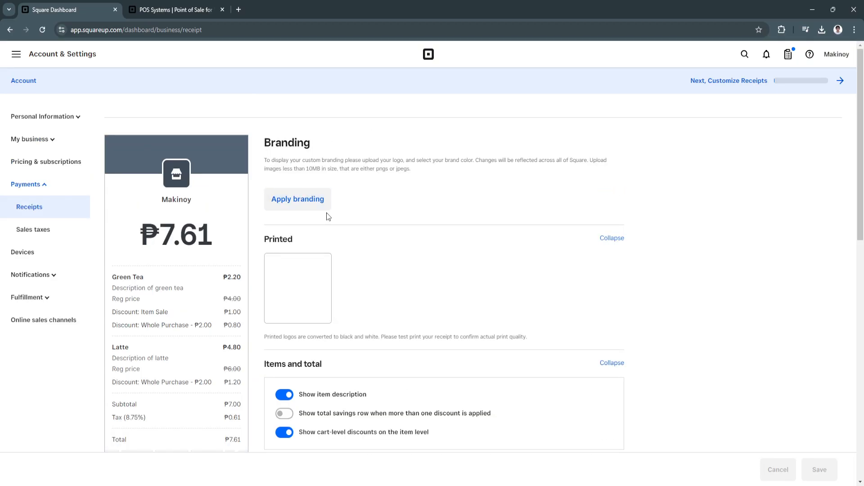
Scroll through the Receipts settings (branding, items, business, contact, additional text) and back up
scroll("down", 3)
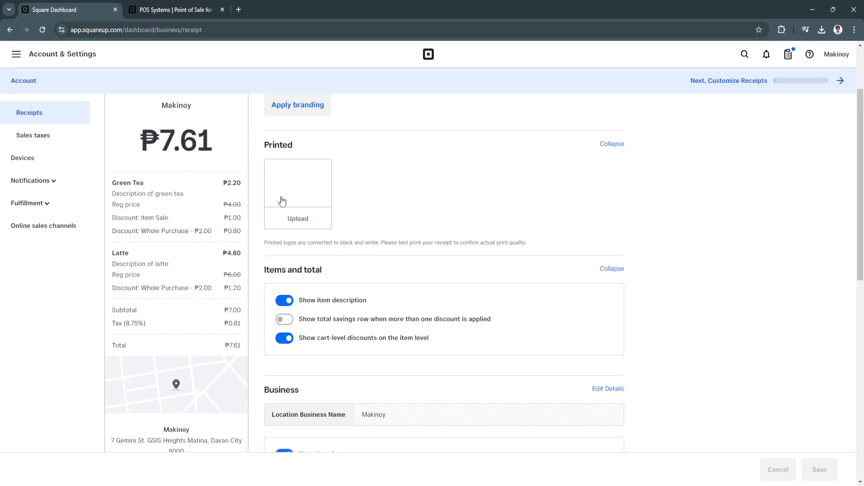
scroll("down", 3)
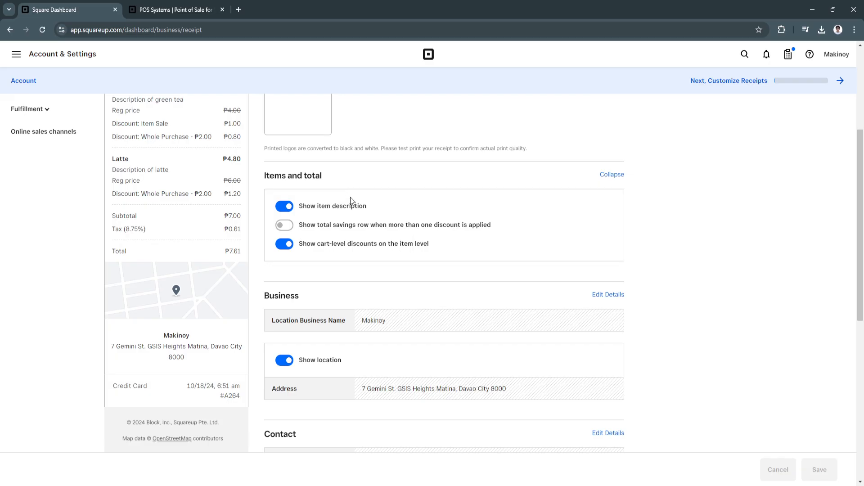
scroll("down", 3)
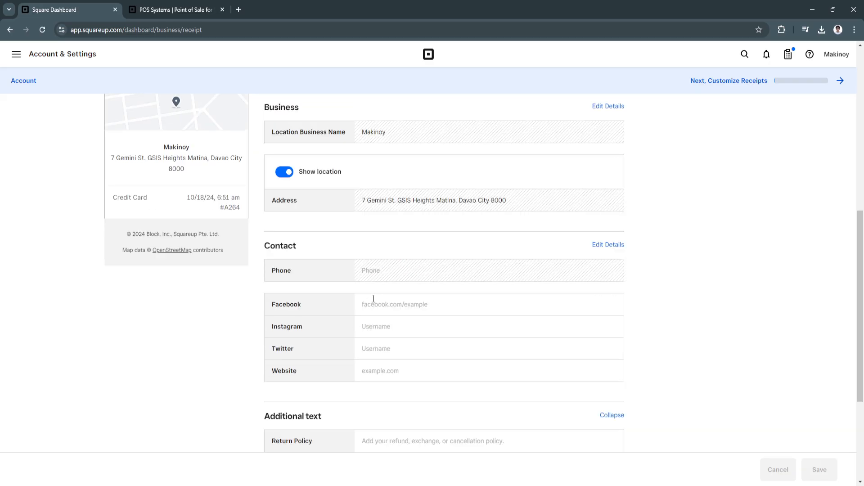
scroll("down", 3)
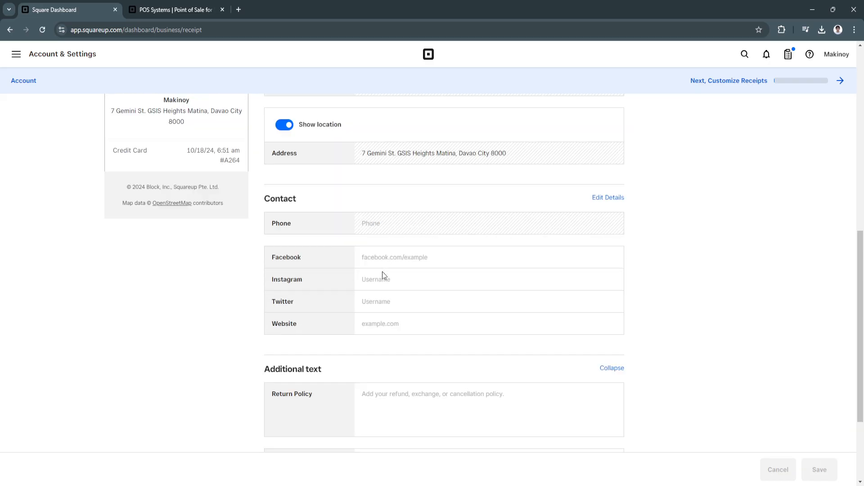
scroll("down", 3)
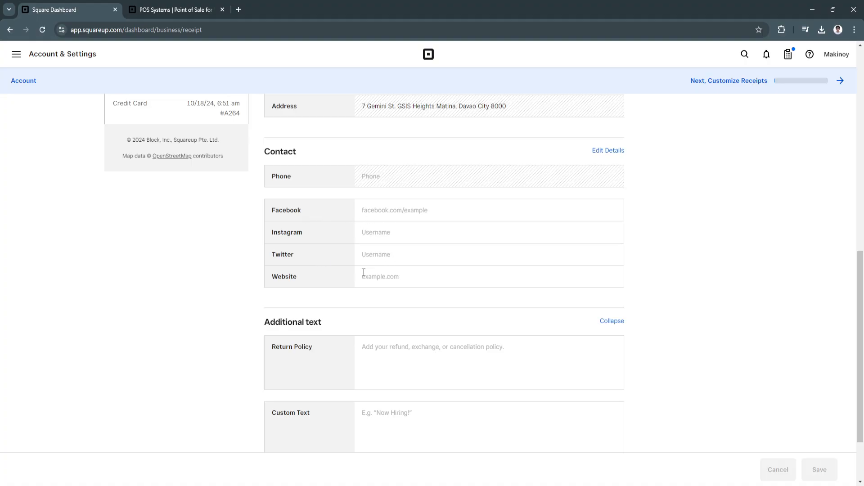
scroll("down", 3)
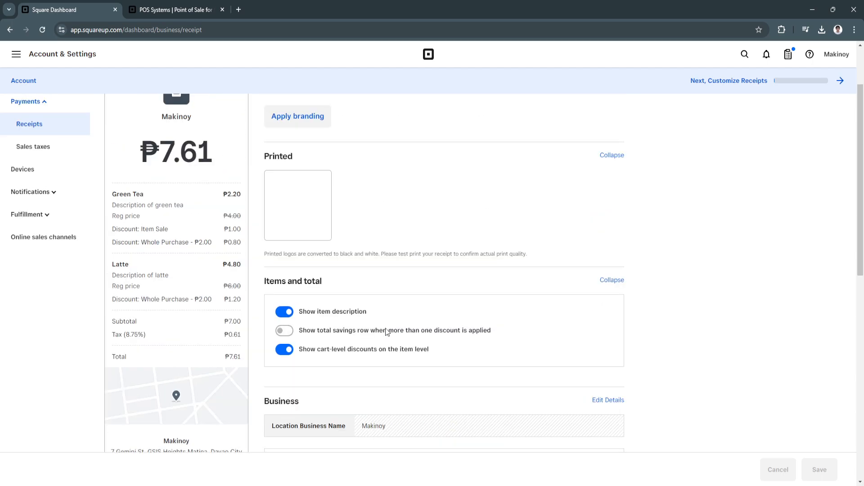
scroll("down", 3)
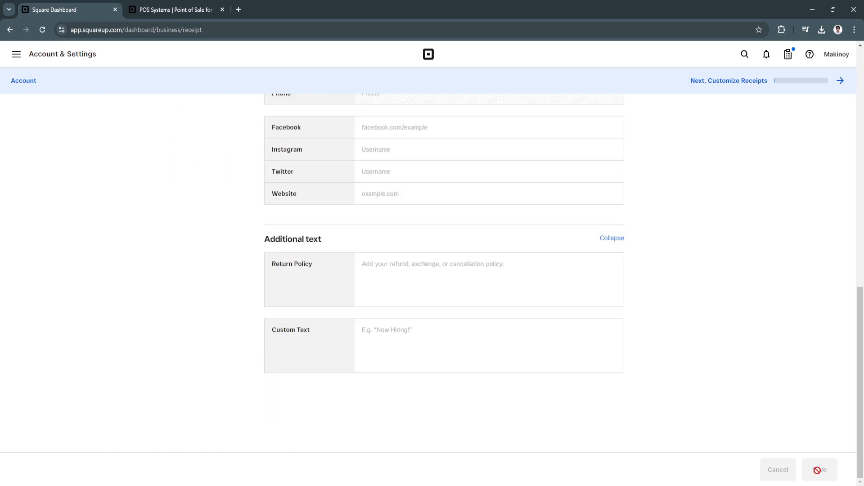
scroll("up", 3)
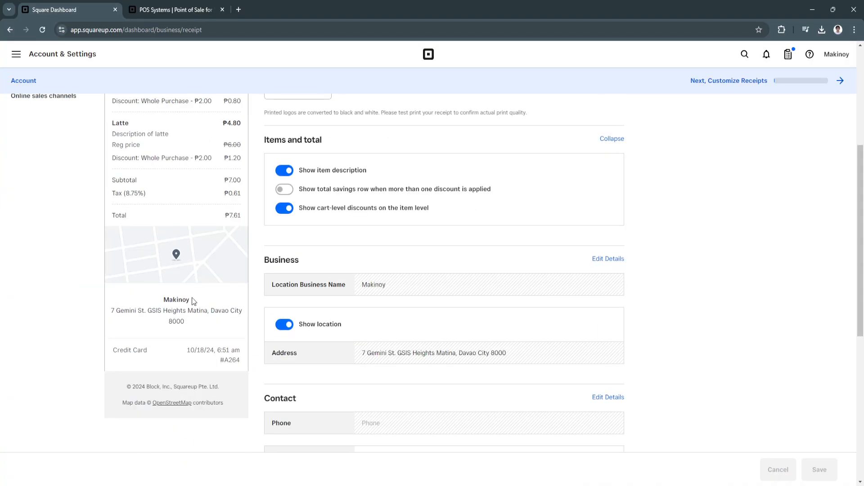
scroll("up", 3)
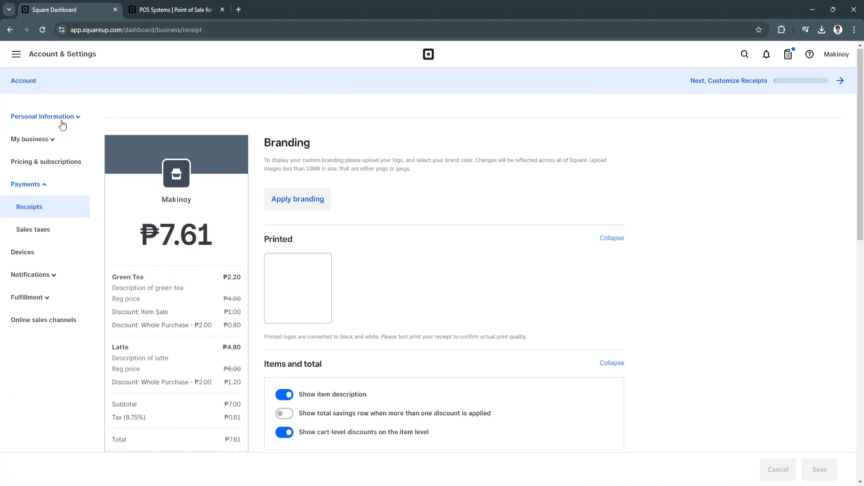
Return to the account setup checklist, then close it to show Home at 0% progress
left_click(10, 29)
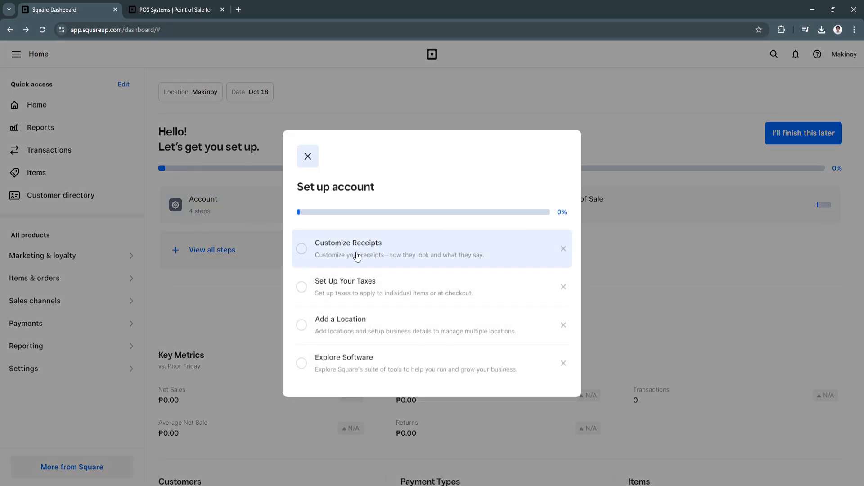
mouse_move(376, 251)
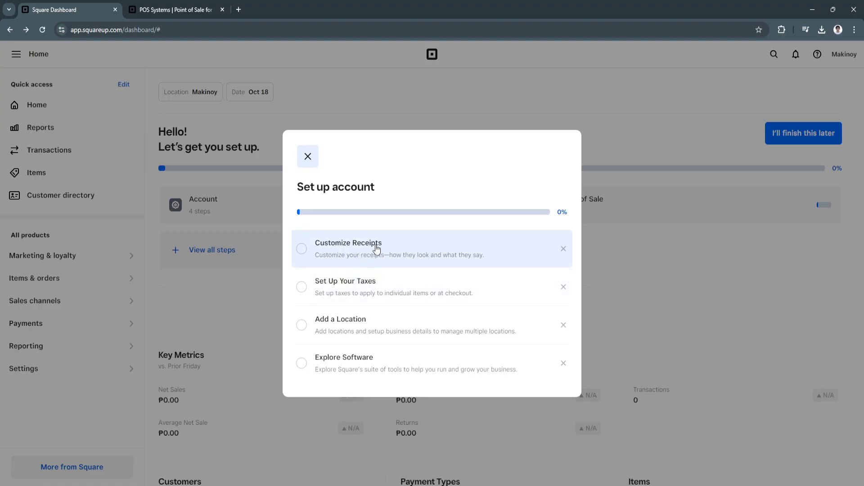
mouse_move(363, 282)
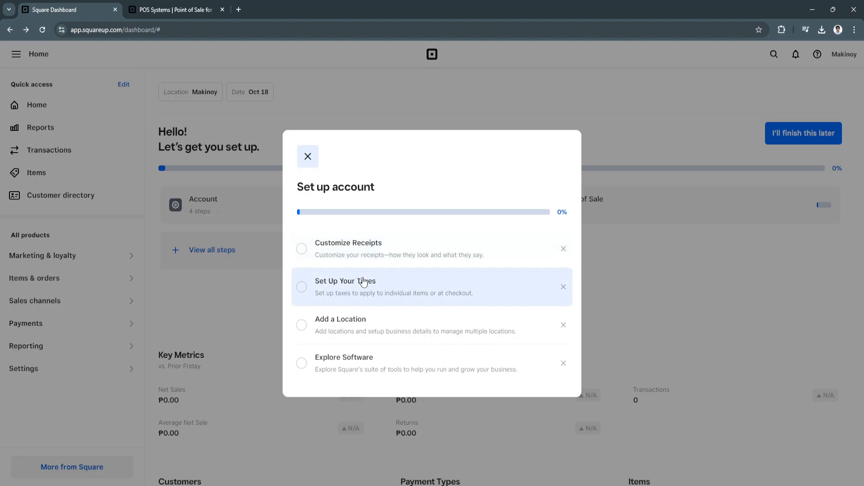
mouse_move(375, 340)
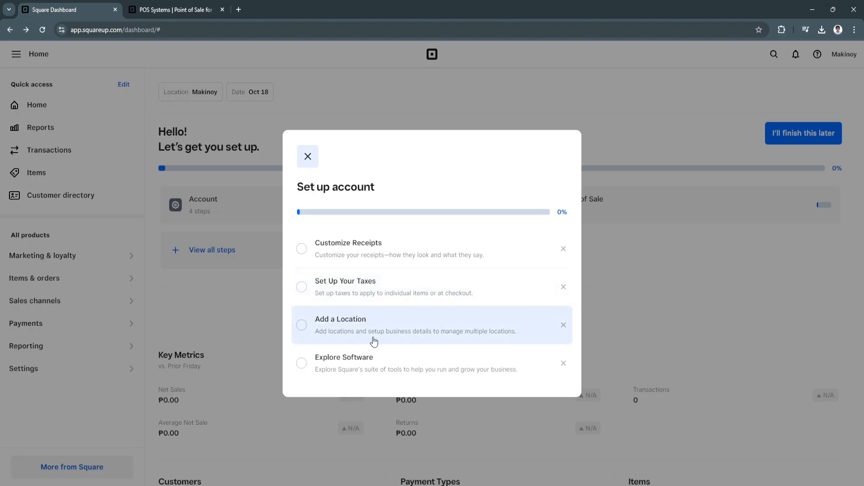
mouse_move(472, 340)
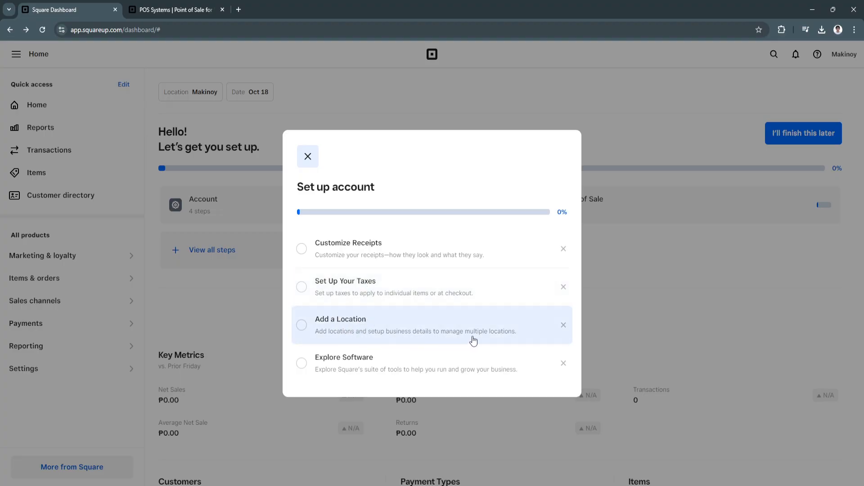
mouse_move(382, 338)
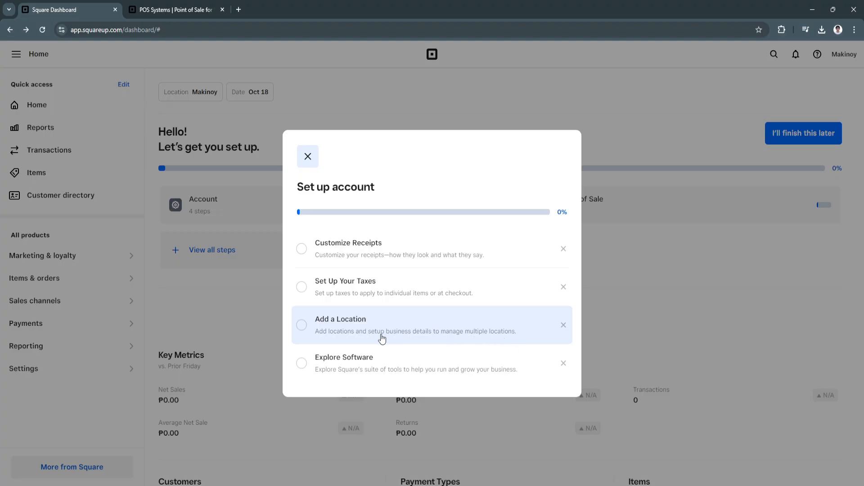
mouse_move(362, 374)
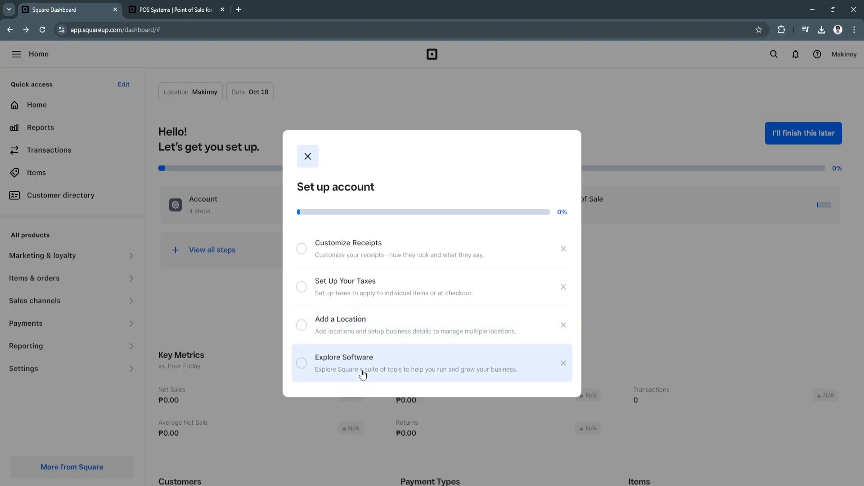
mouse_move(347, 384)
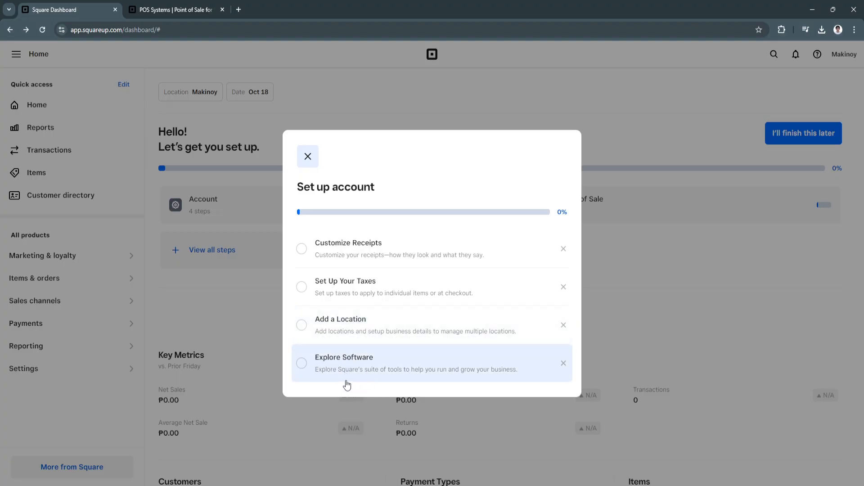
mouse_move(438, 367)
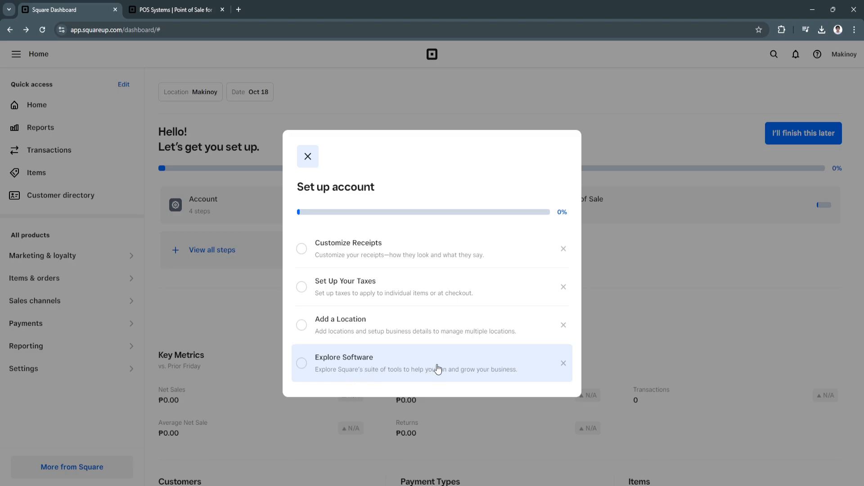
mouse_move(320, 160)
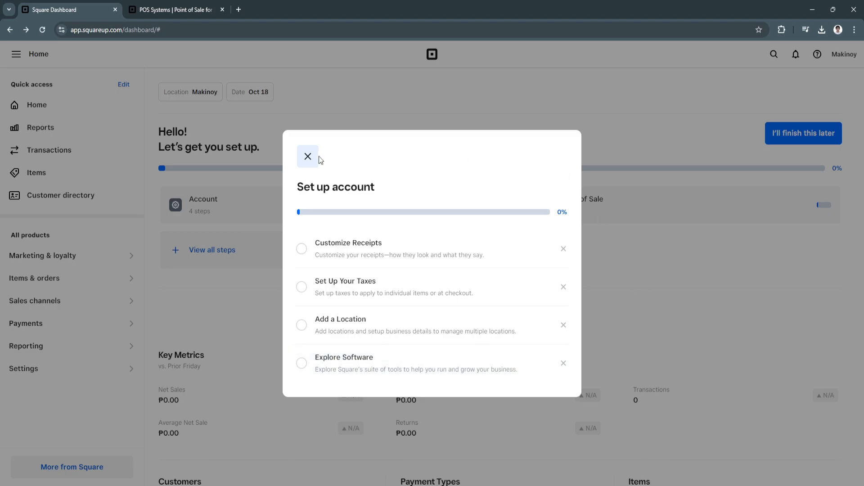
left_click(308, 157)
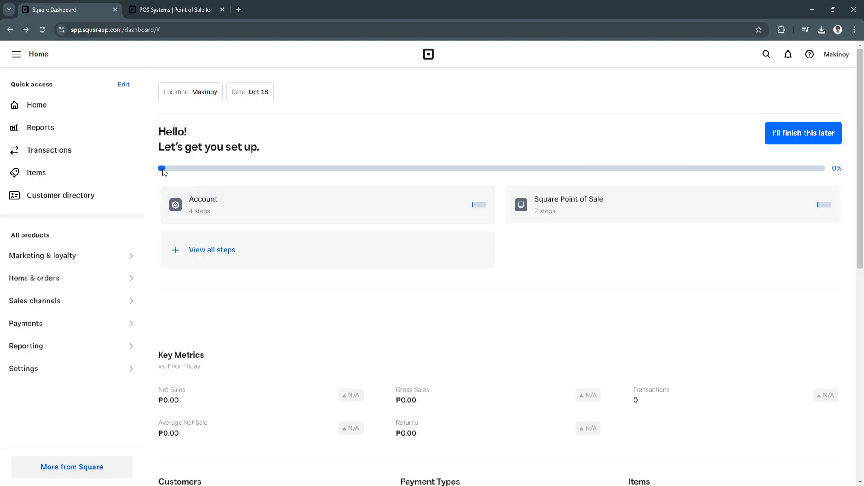
mouse_move(453, 173)
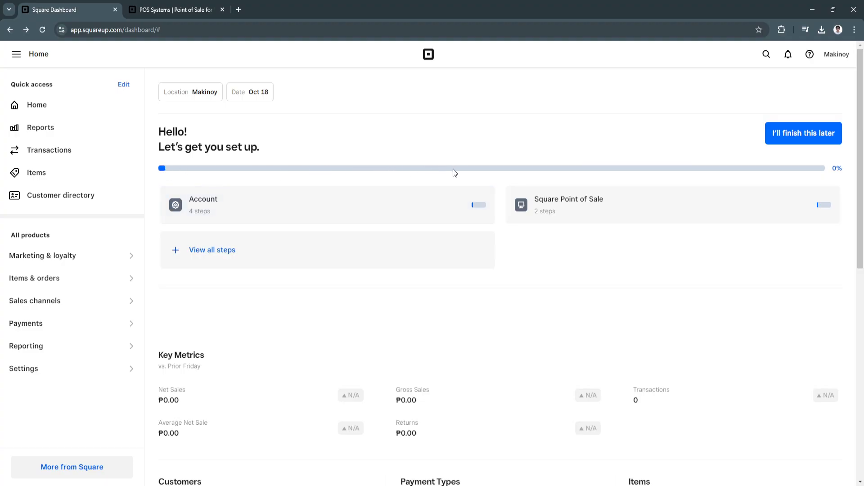
mouse_move(848, 180)
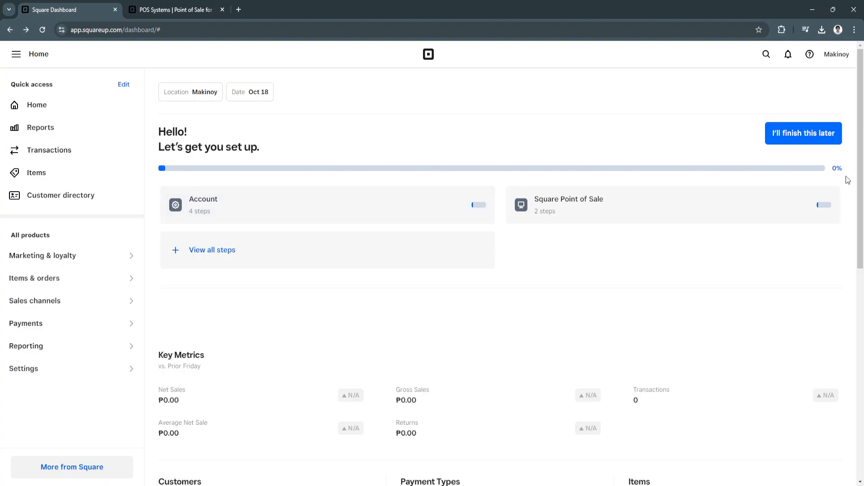
mouse_move(568, 225)
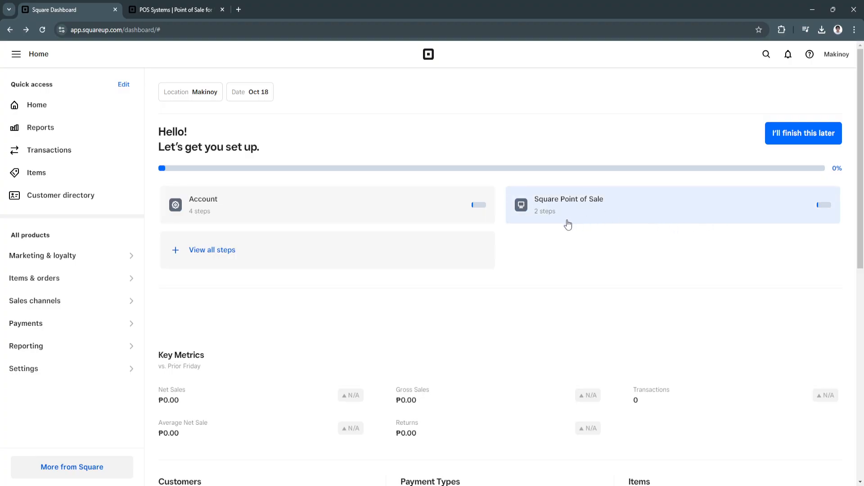
left_click(568, 204)
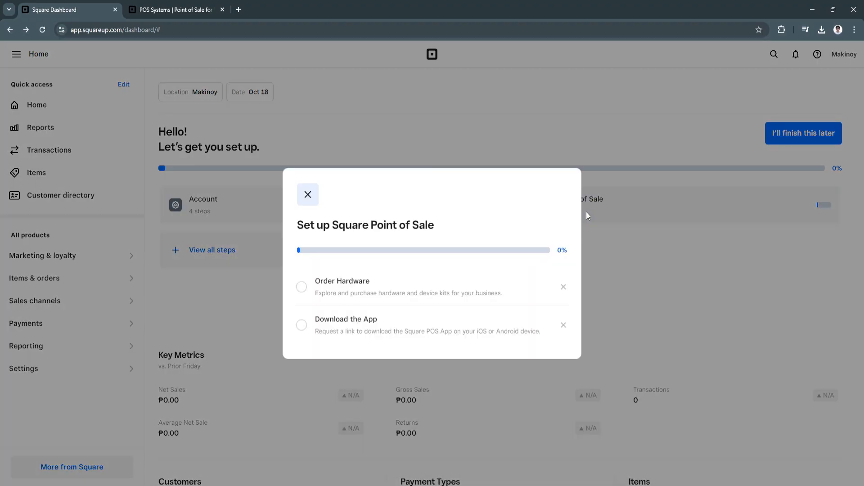
mouse_move(363, 293)
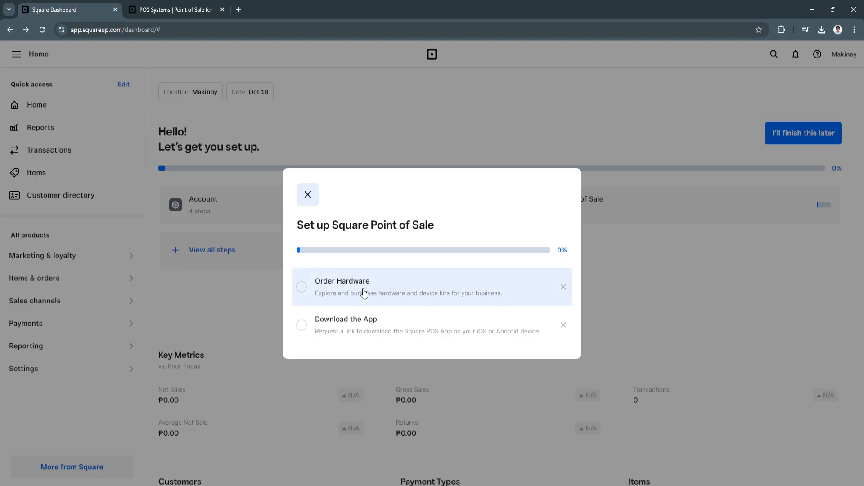
mouse_move(543, 301)
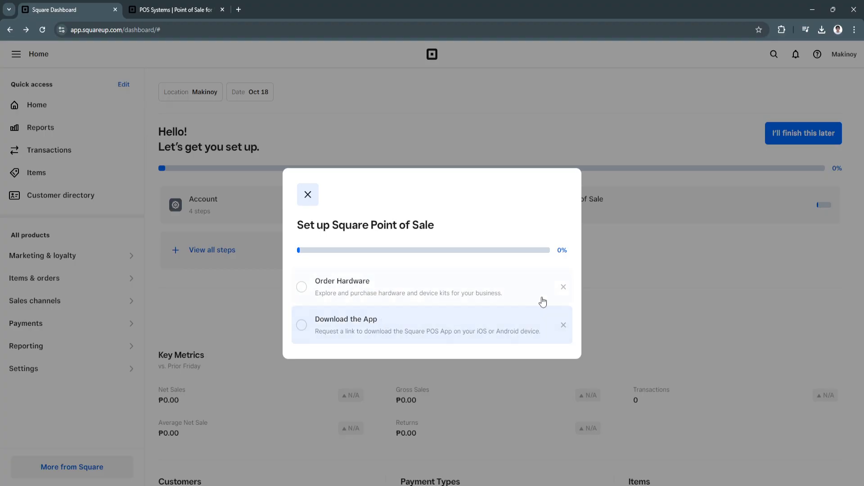
left_click(308, 194)
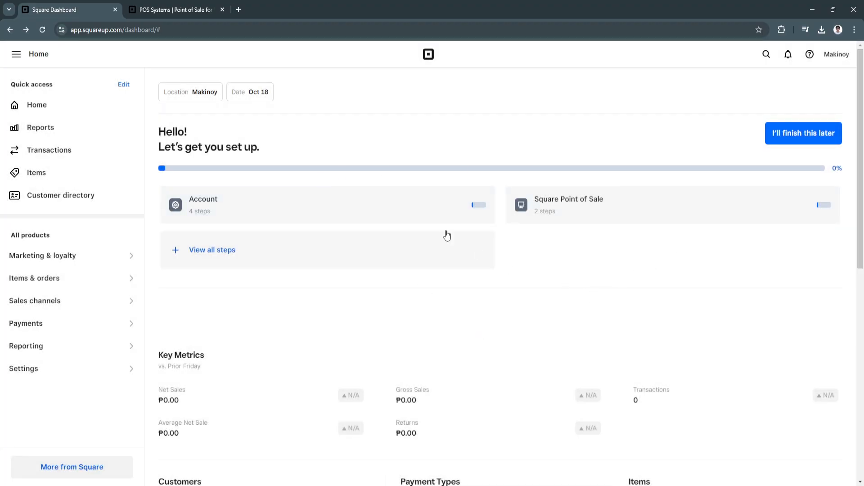
mouse_move(369, 269)
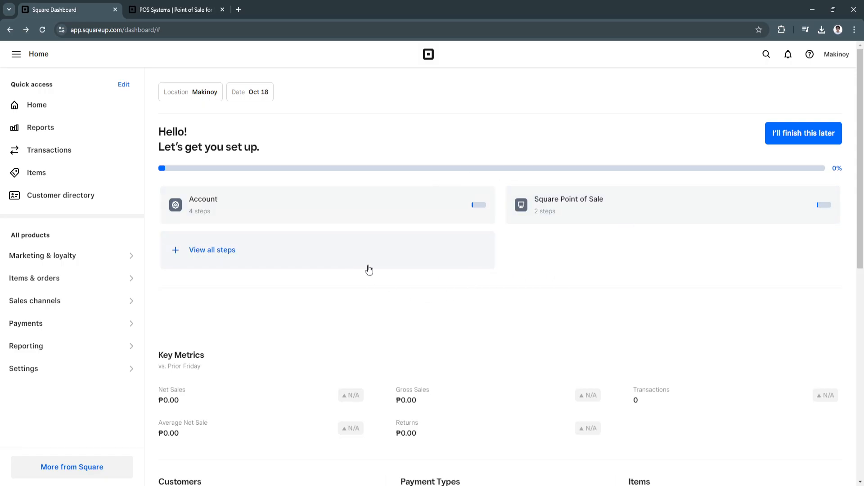
Scroll down Home past Key Metrics, Customers and Payment Types, all at zero
scroll("down", 3)
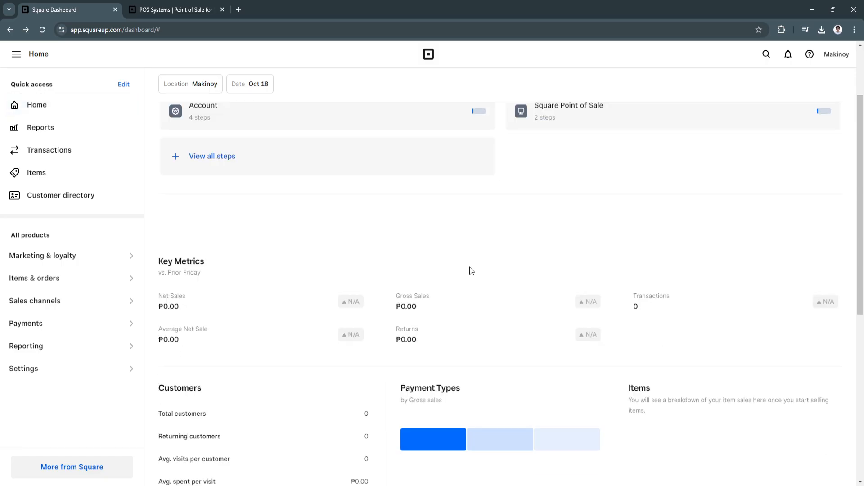
scroll("down", 3)
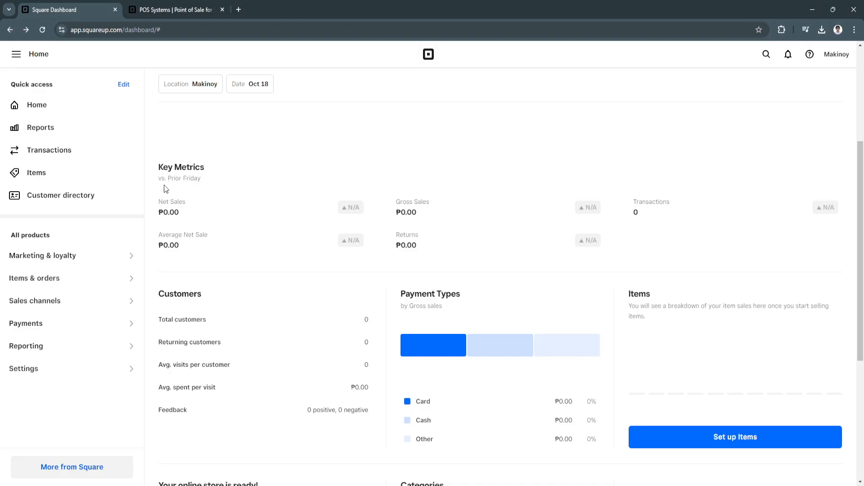
double_click(181, 167)
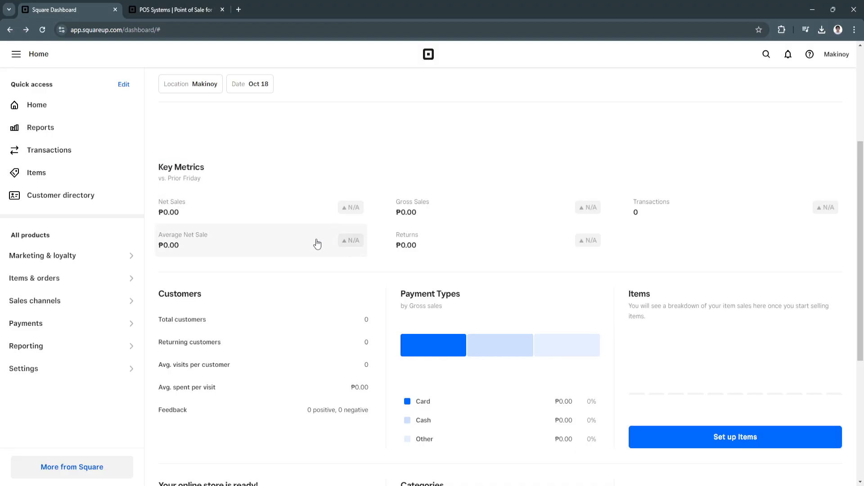
scroll("down", 3)
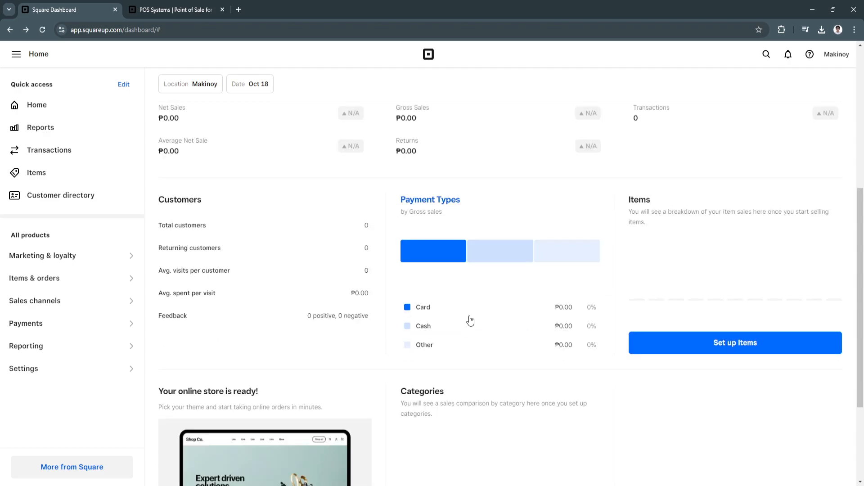
scroll("up", 3)
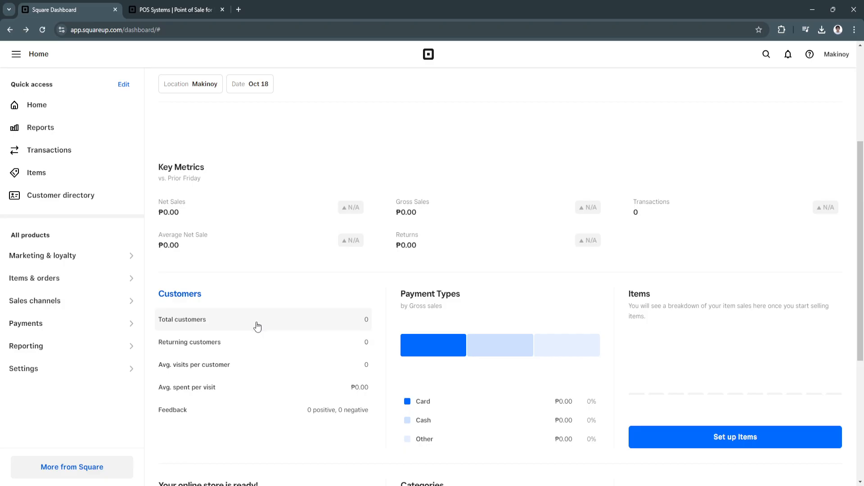
Continue down to the Items, online store and Categories cards
scroll("down", 3)
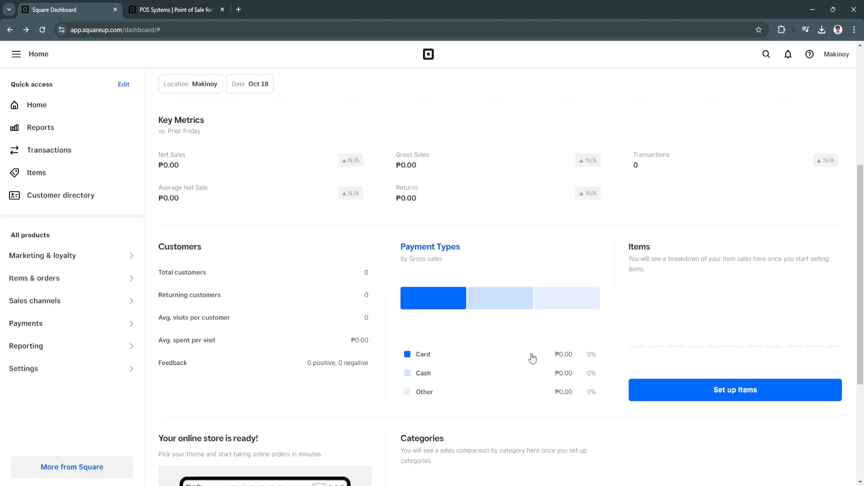
mouse_move(514, 373)
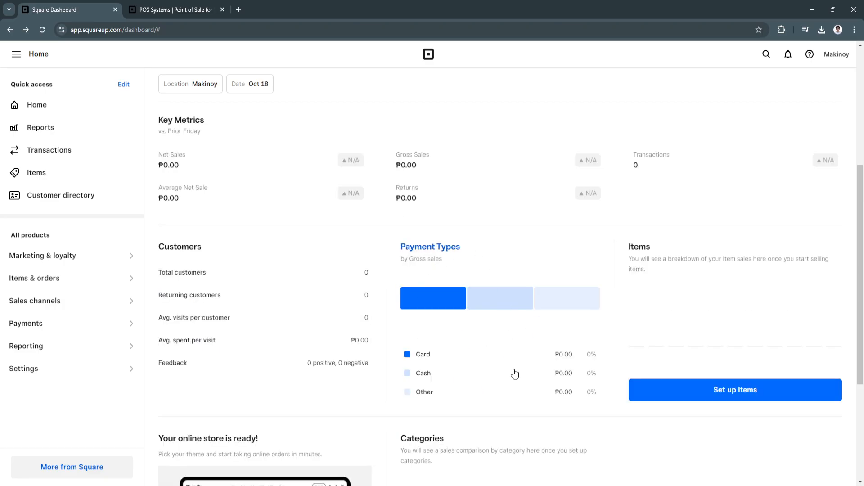
scroll("down", 3)
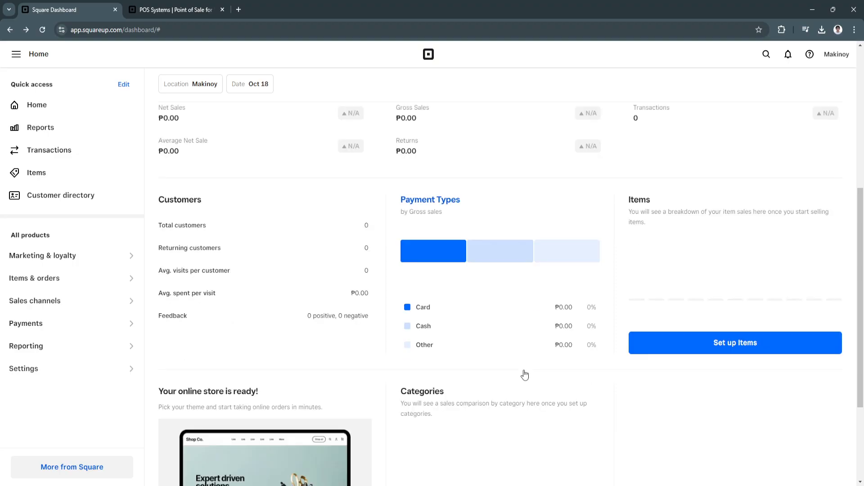
mouse_move(610, 376)
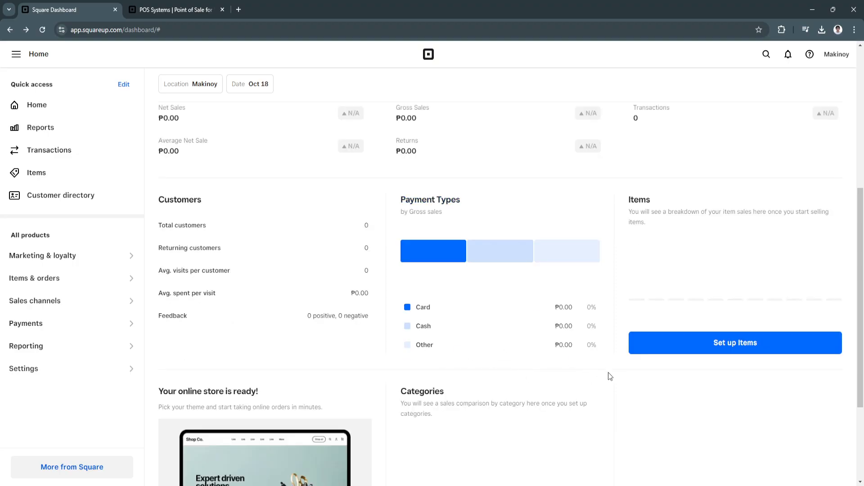
scroll("up", 3)
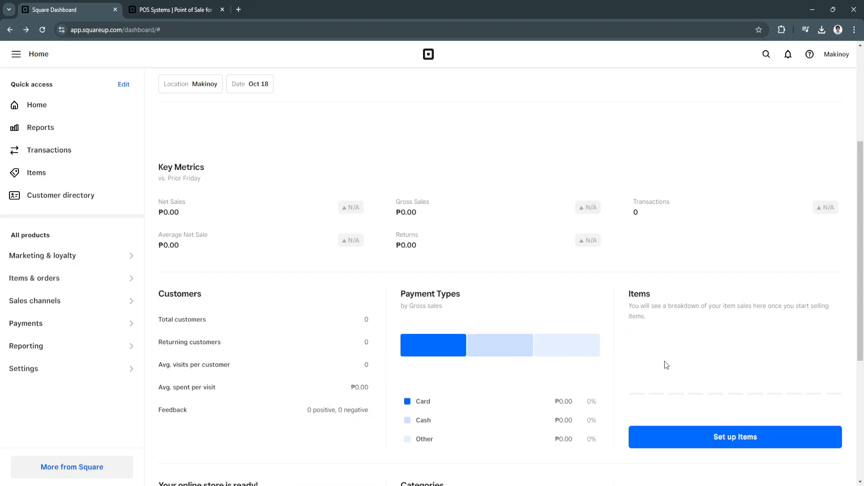
scroll("down", 3)
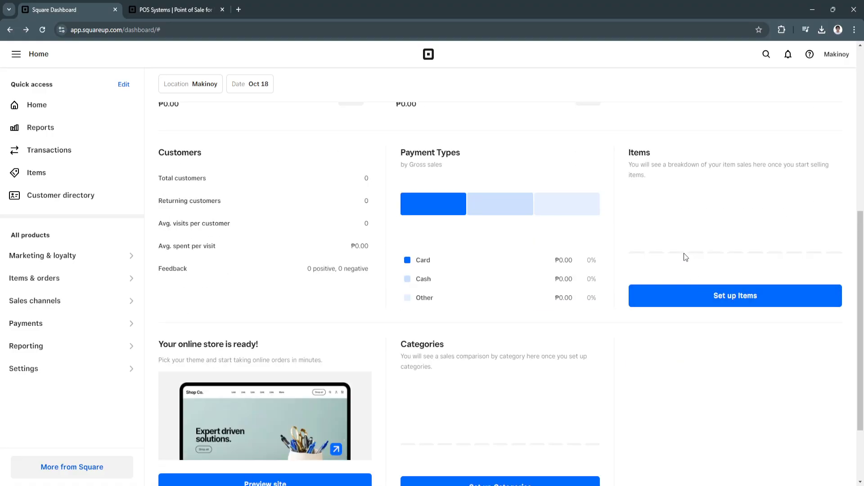
scroll("down", 3)
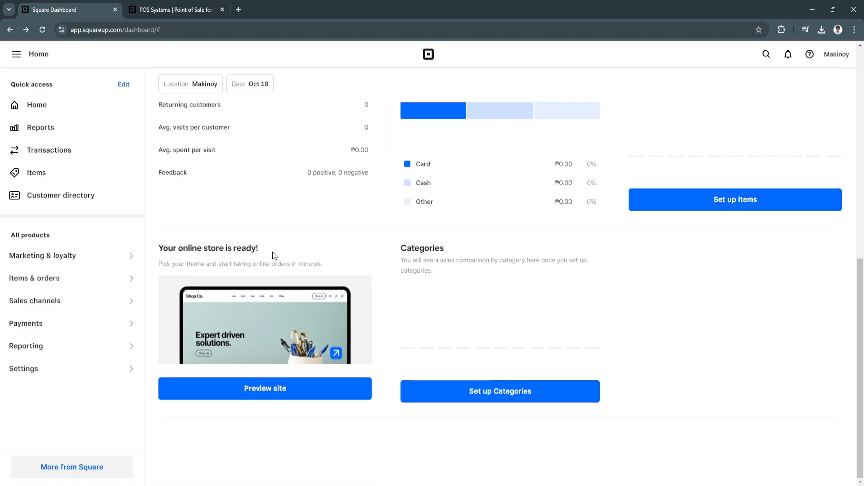
mouse_move(301, 389)
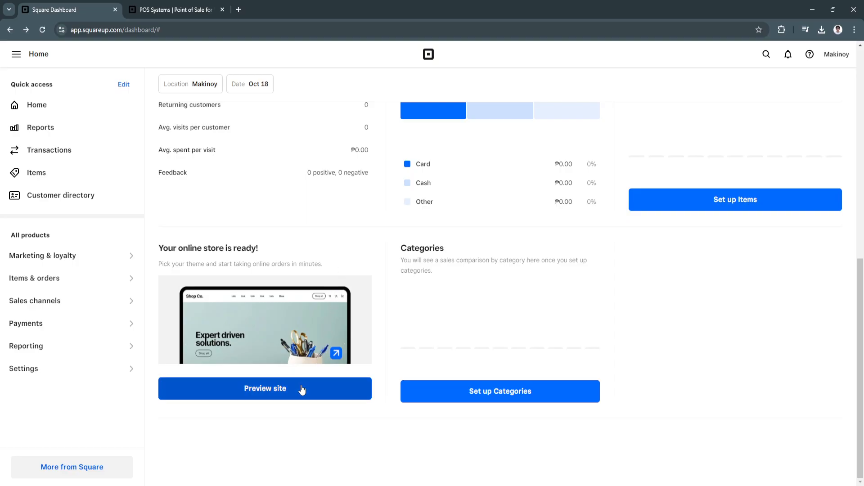
Preview the makinoy.square.site online store and scroll through its Spring clothing template
left_click(264, 388)
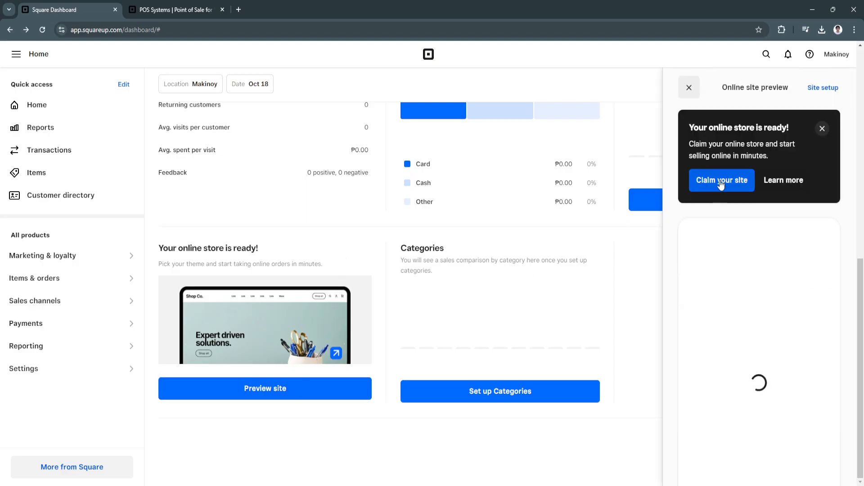
mouse_move(733, 336)
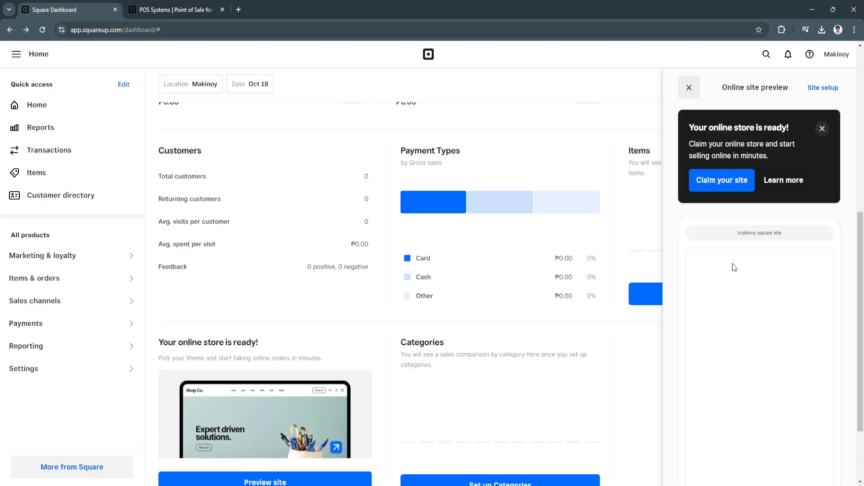
scroll("down", 3)
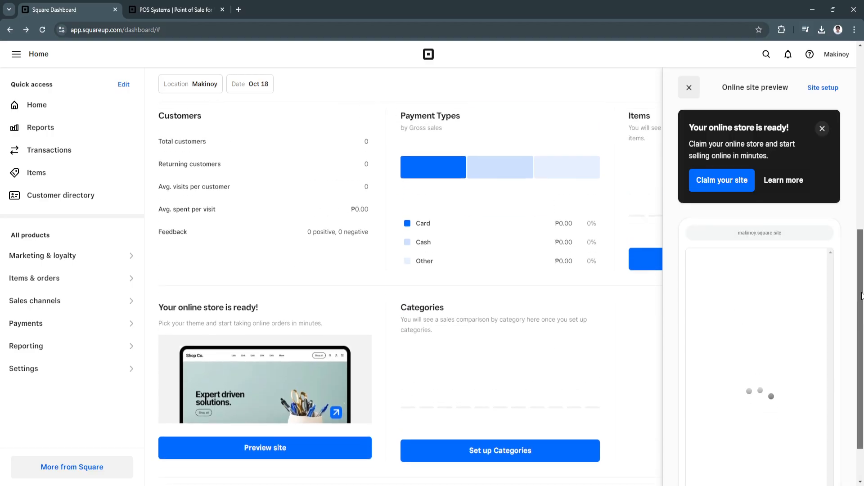
scroll("down", 3)
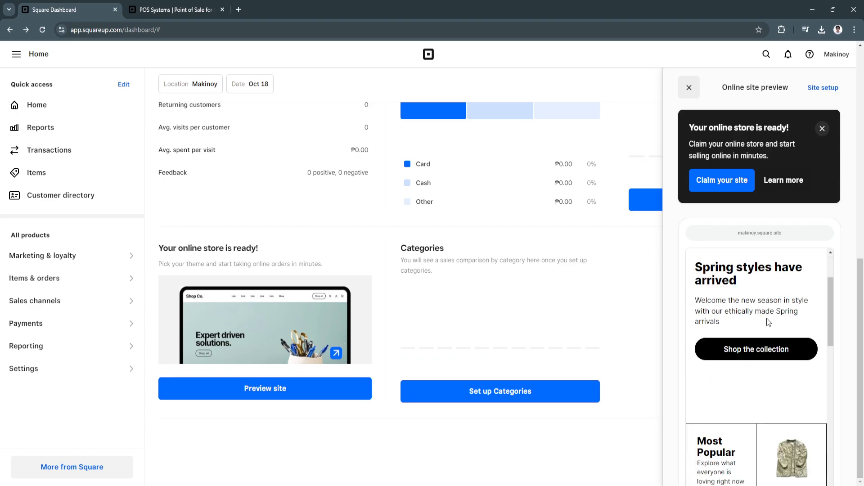
scroll("down", 3)
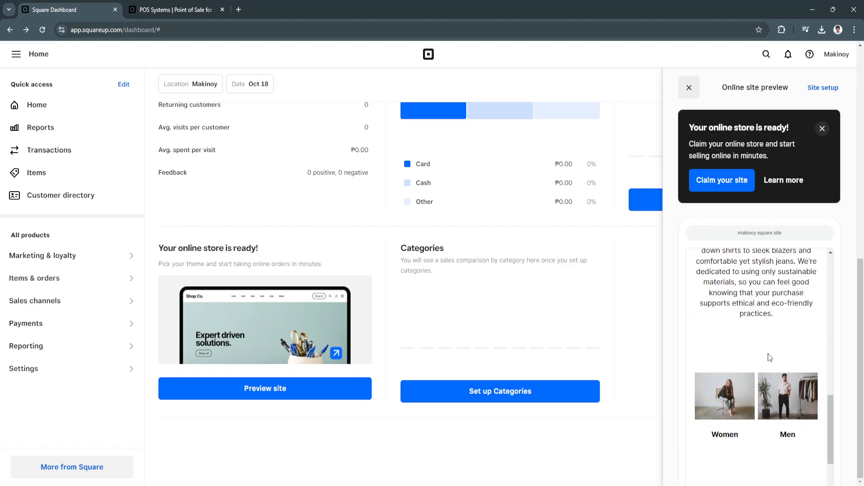
scroll("up", 3)
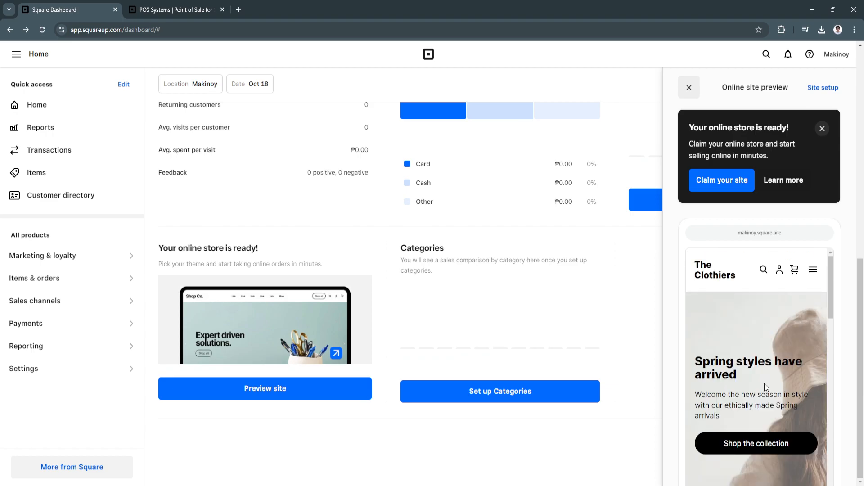
mouse_move(816, 114)
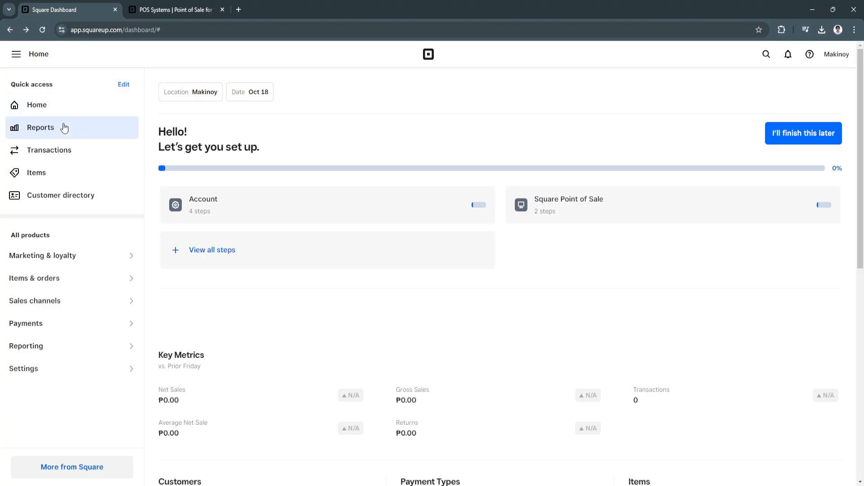
Go to Reports to show the Sales summary with no transactions for 10/18/2024
left_click(40, 127)
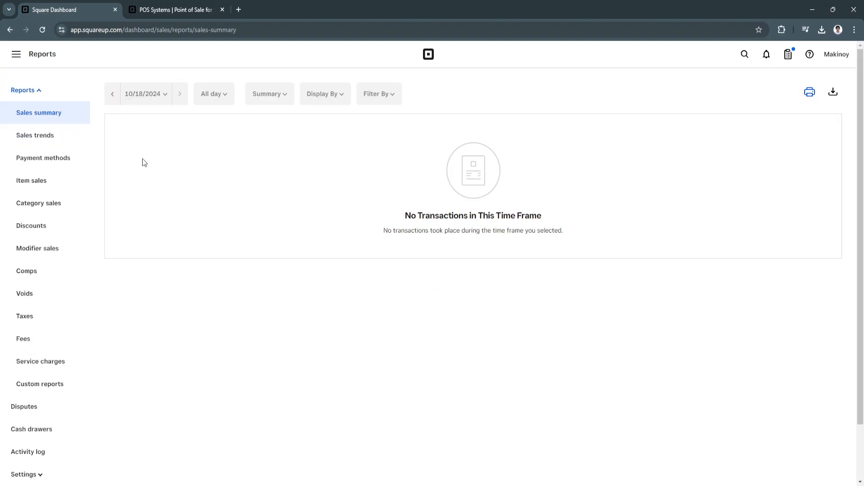
mouse_move(42, 116)
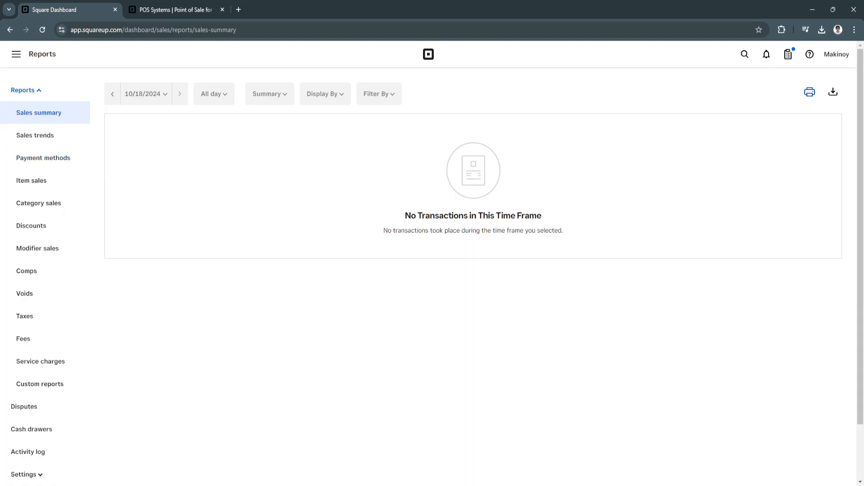
mouse_move(39, 115)
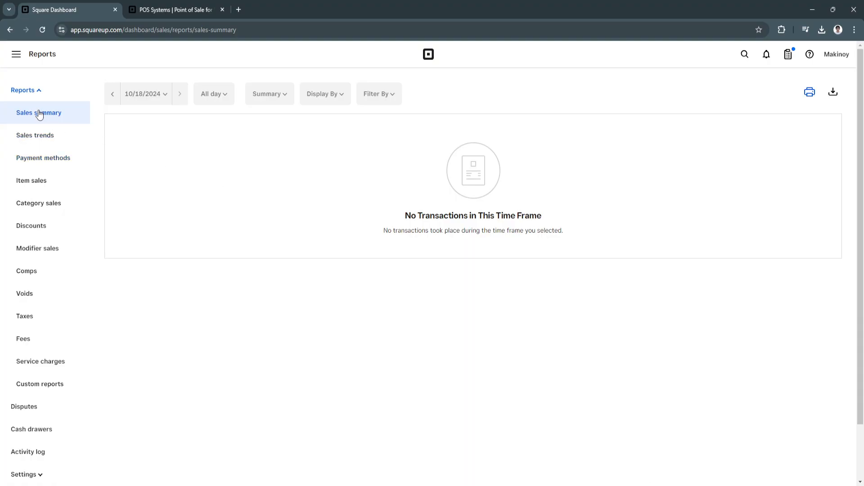
Show the Sales trends report with today, last 7 days and this year gross sales at ₱0.00
left_click(35, 135)
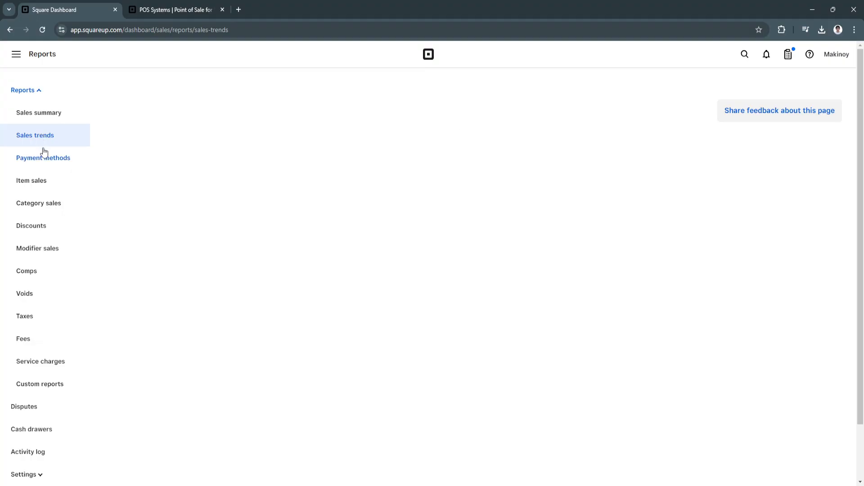
left_click(35, 135)
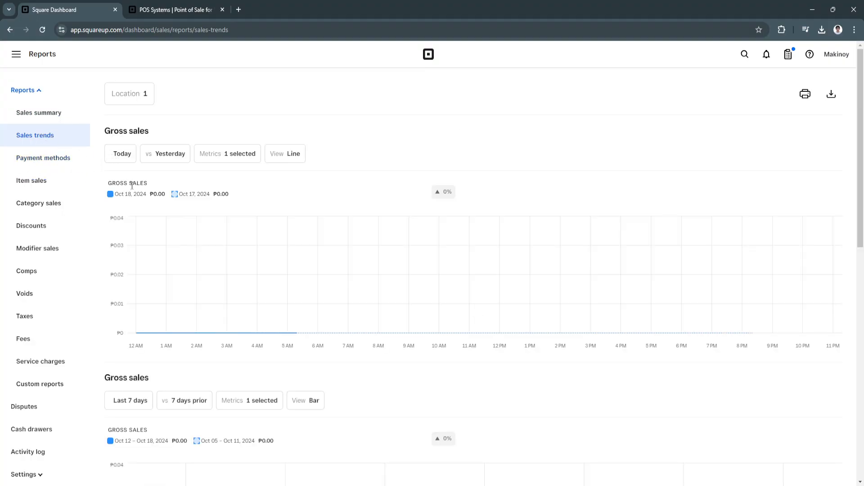
mouse_move(318, 333)
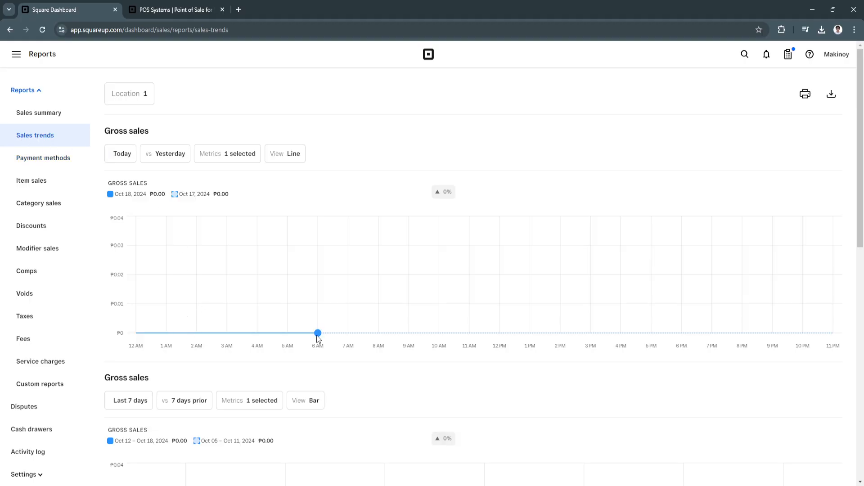
mouse_move(162, 205)
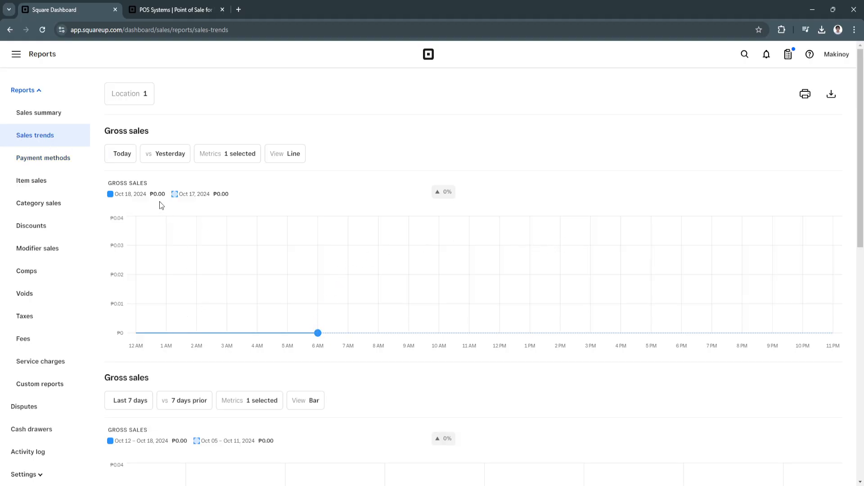
scroll("down", 3)
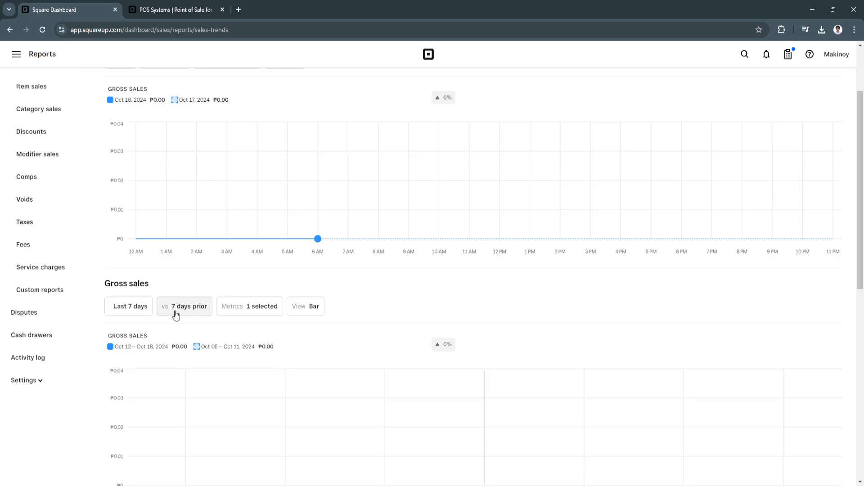
scroll("down", 3)
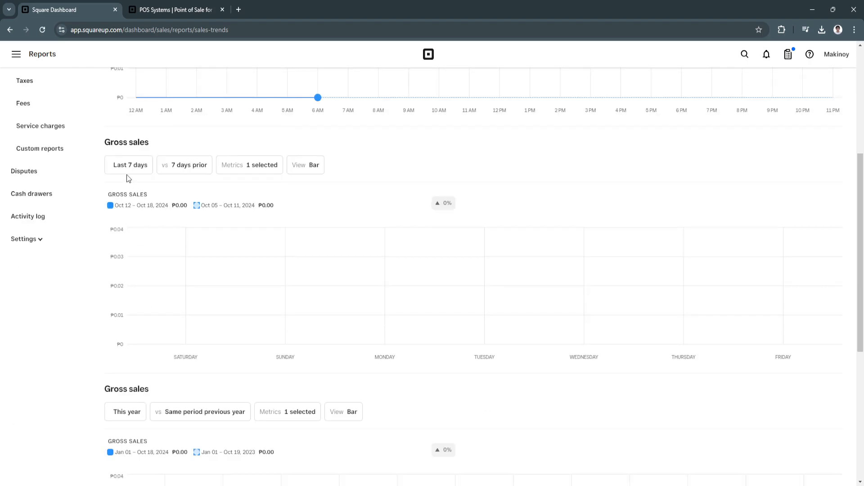
mouse_move(196, 180)
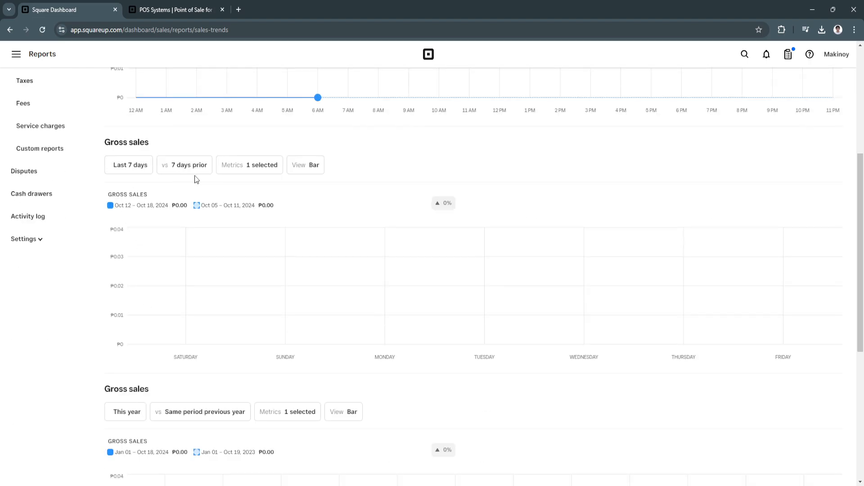
View the Payment methods, Item sales and Category sales reports, then bring up the main menu
left_click(184, 165)
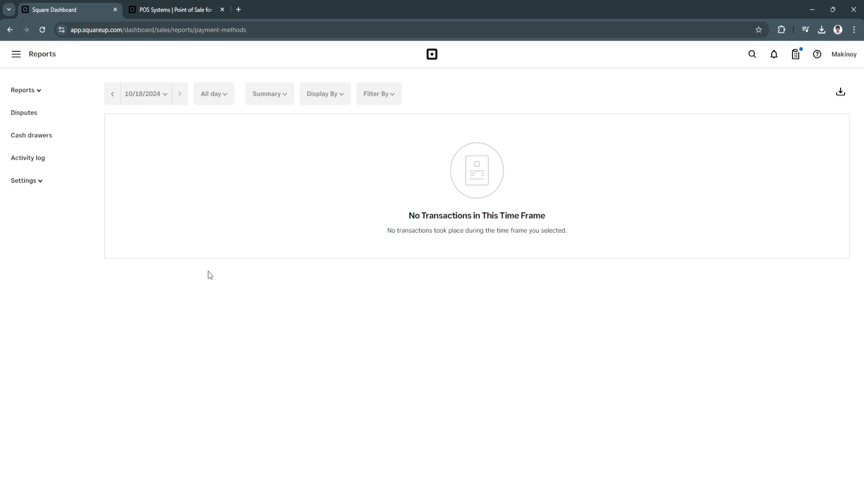
mouse_move(367, 215)
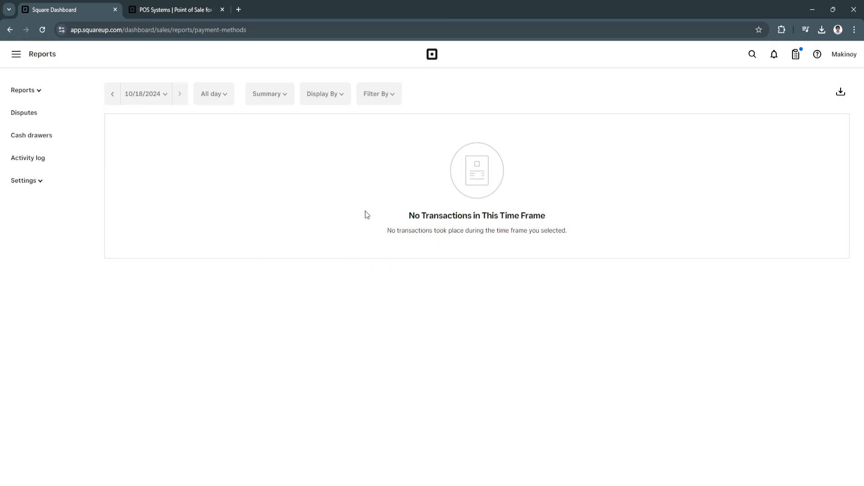
mouse_move(9, 30)
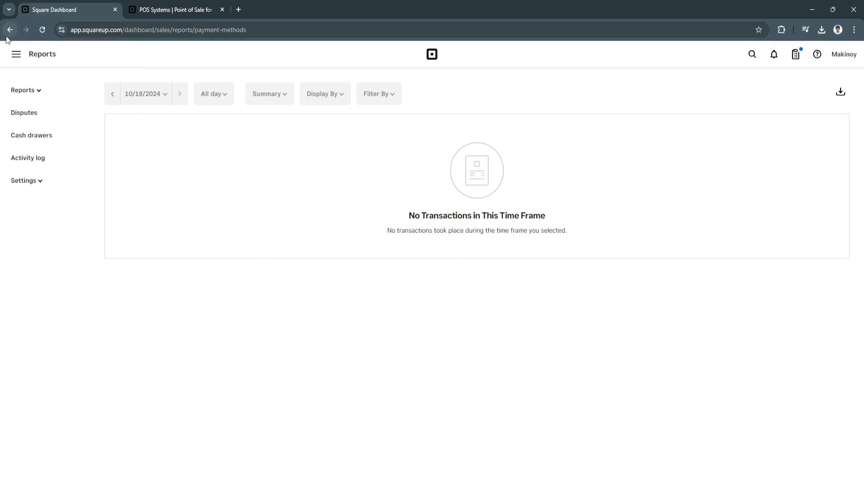
left_click(31, 181)
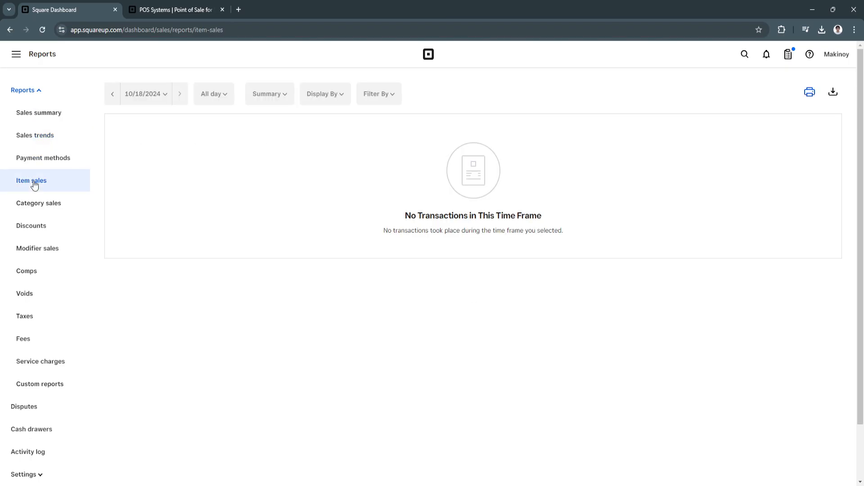
left_click(39, 202)
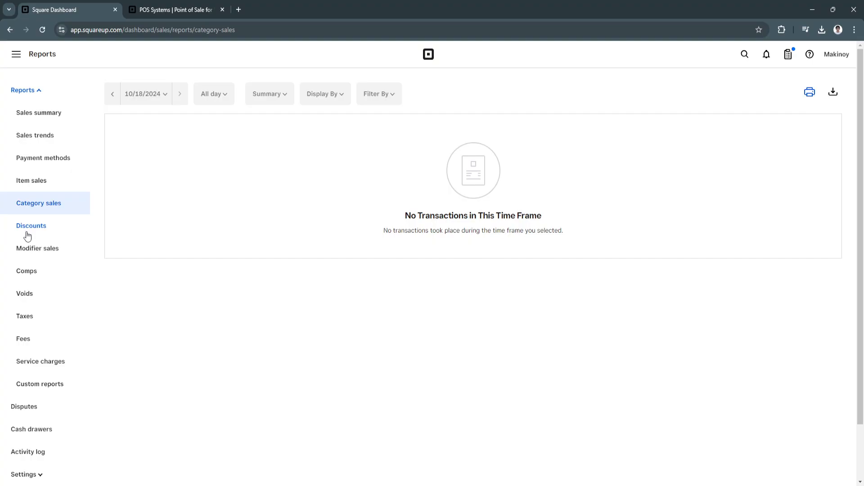
scroll("down", 3)
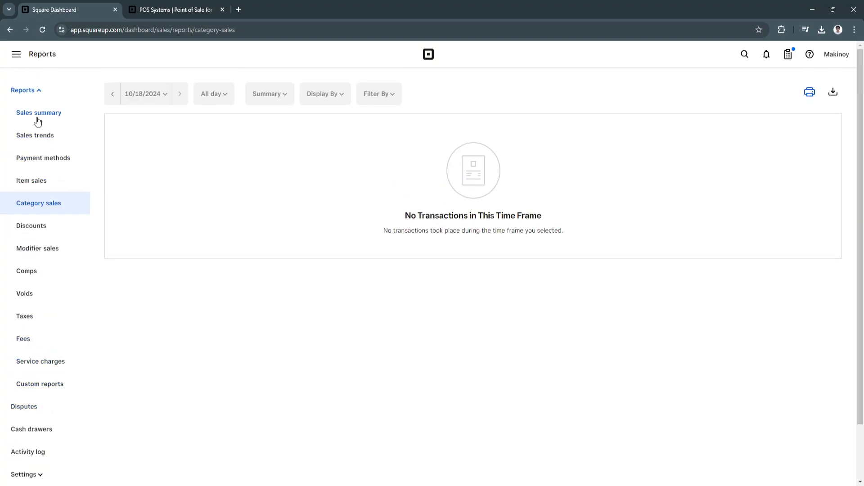
left_click(16, 54)
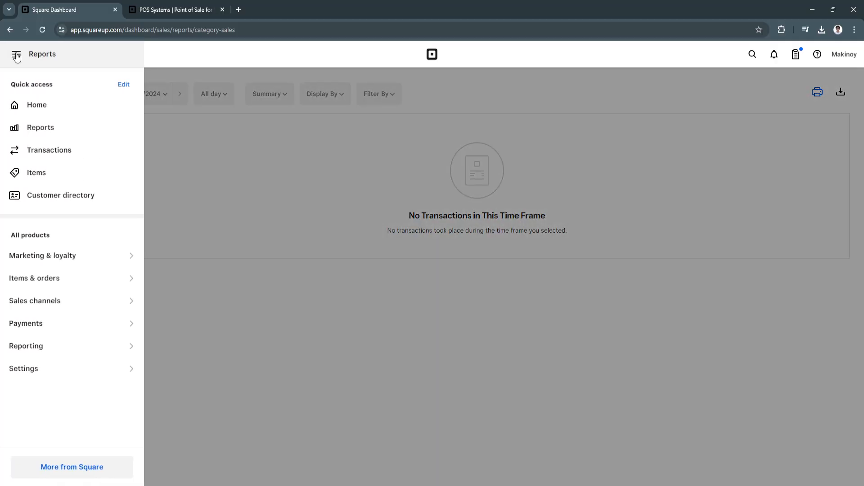
Go to Transactions for Oct 18, 2024 showing none, then bring up the main menu again
left_click(50, 150)
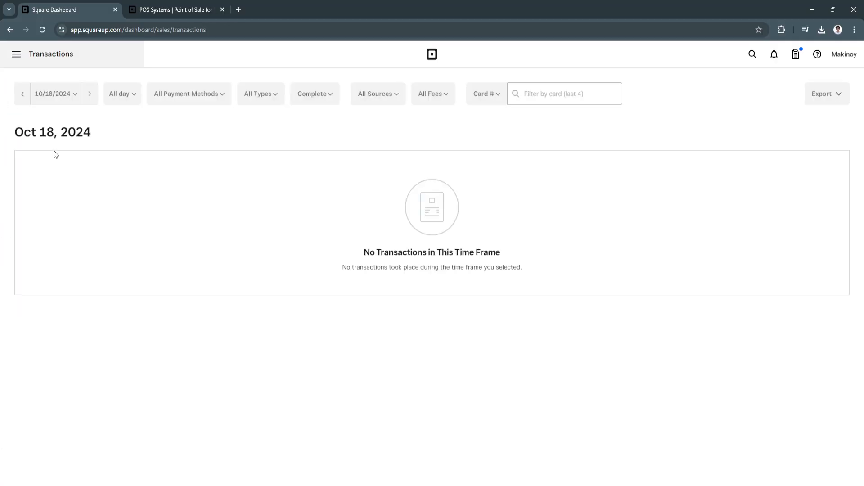
mouse_move(301, 94)
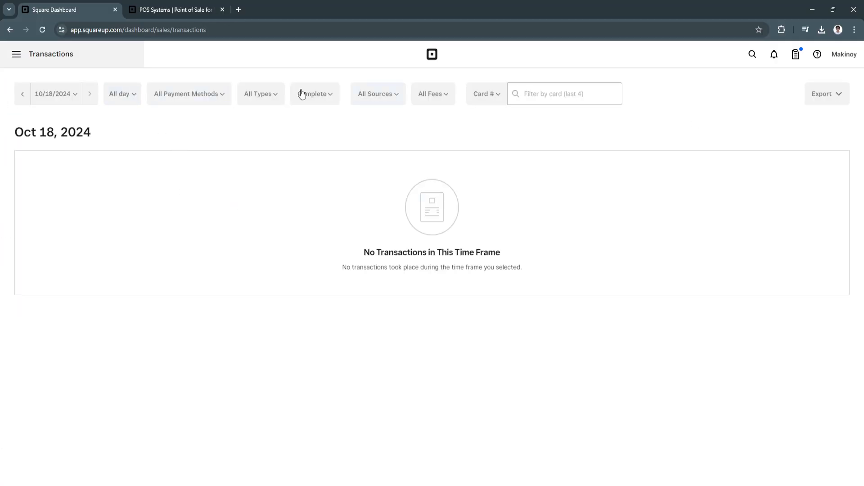
mouse_move(435, 202)
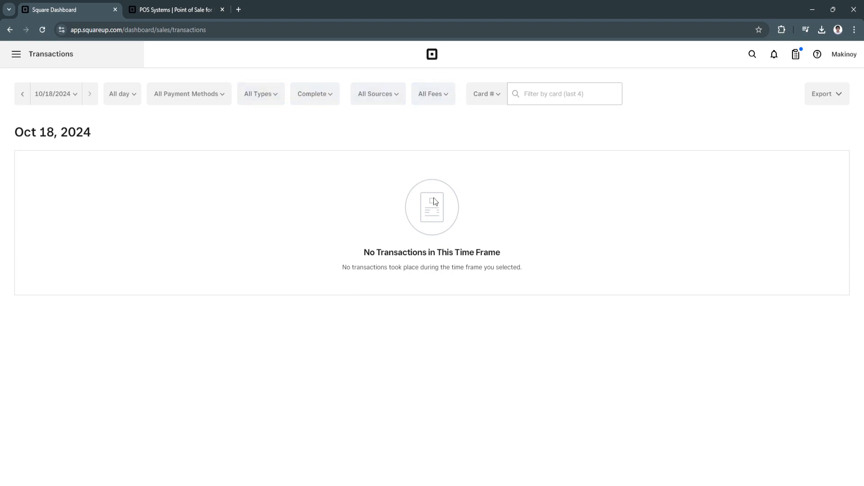
mouse_move(449, 244)
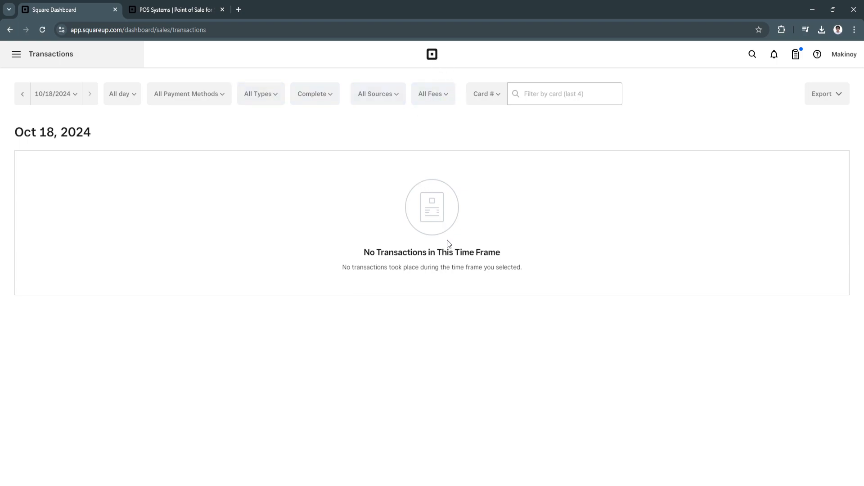
mouse_move(336, 216)
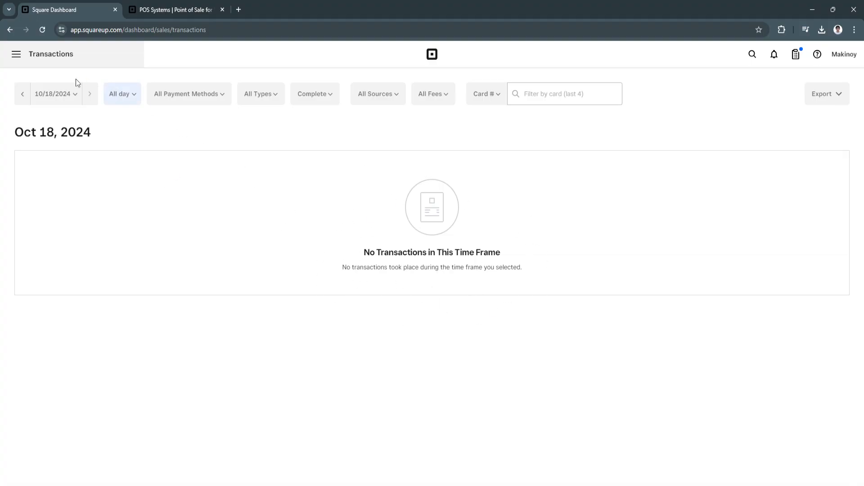
left_click(17, 54)
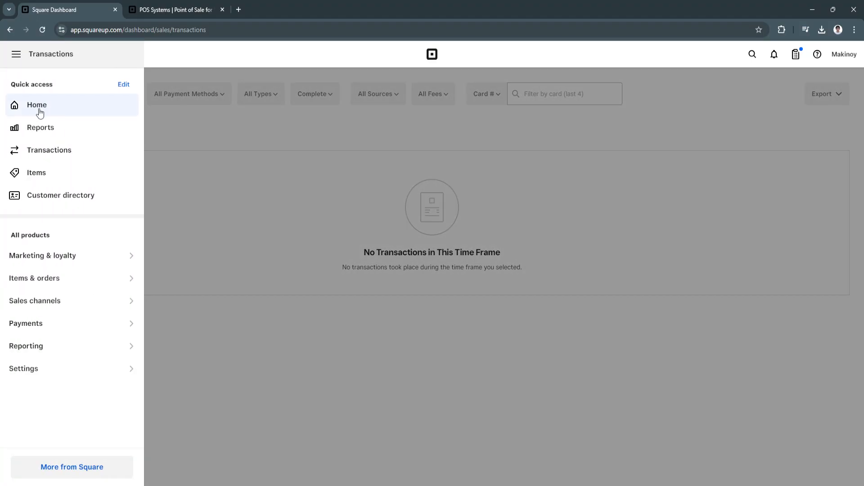
Go to Items > Item library and start creating a new item from the empty library
left_click(36, 173)
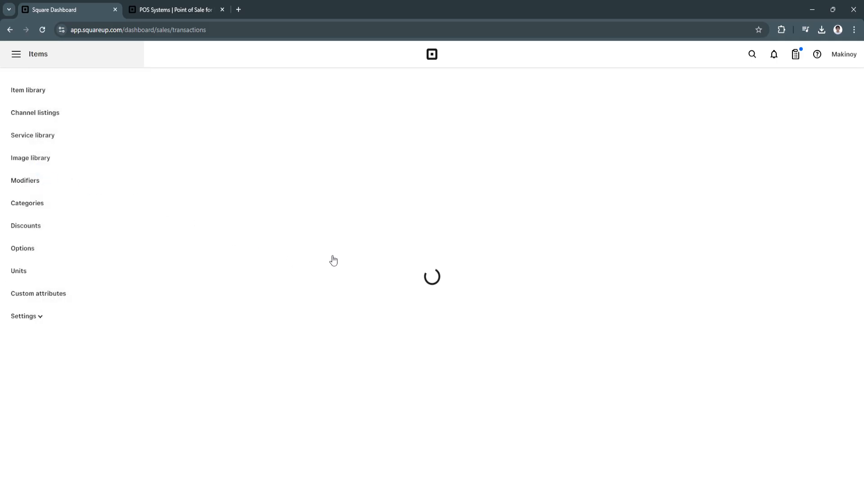
left_click(28, 90)
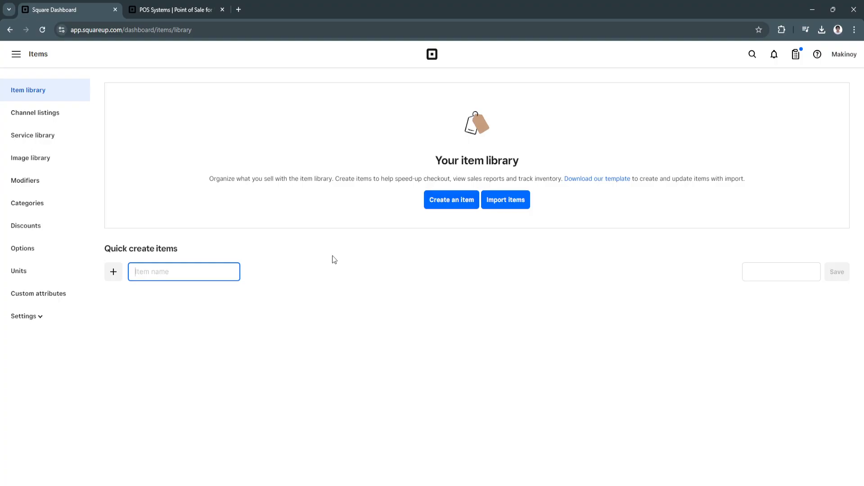
mouse_move(405, 205)
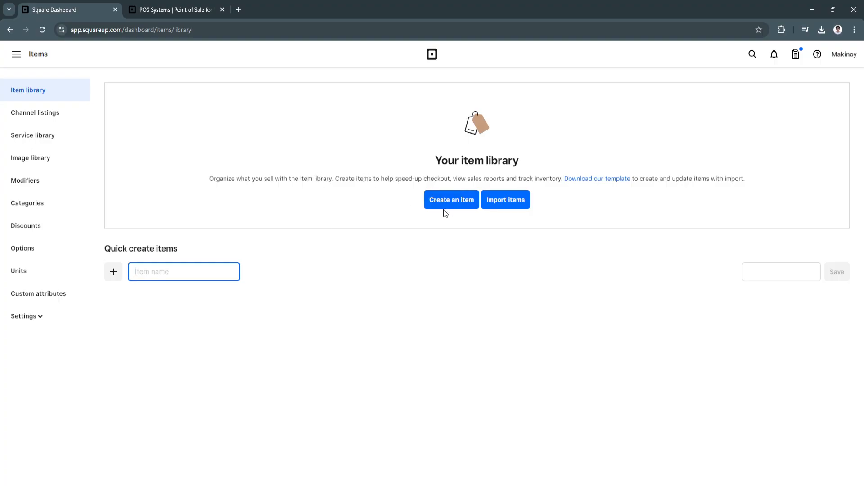
left_click(451, 200)
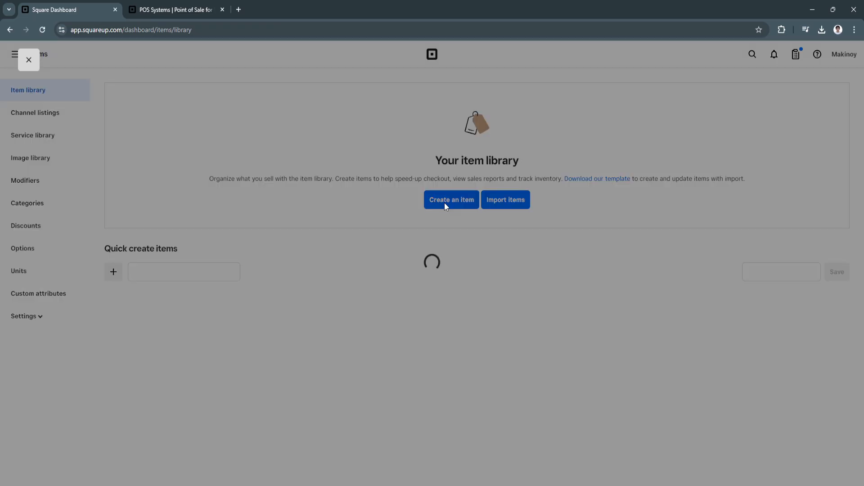
left_click(451, 200)
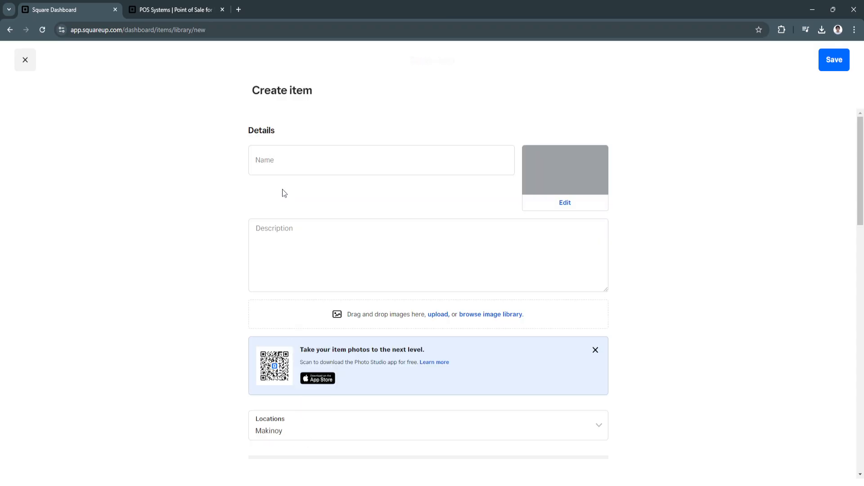
mouse_move(626, 187)
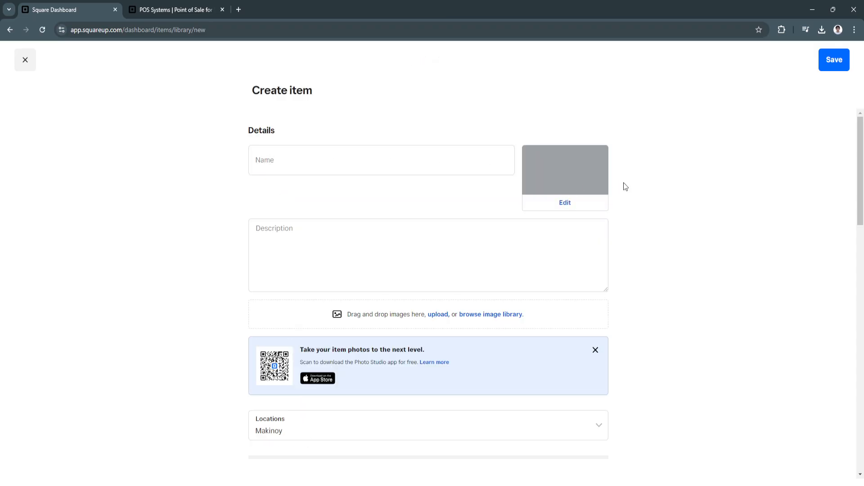
scroll("down", 3)
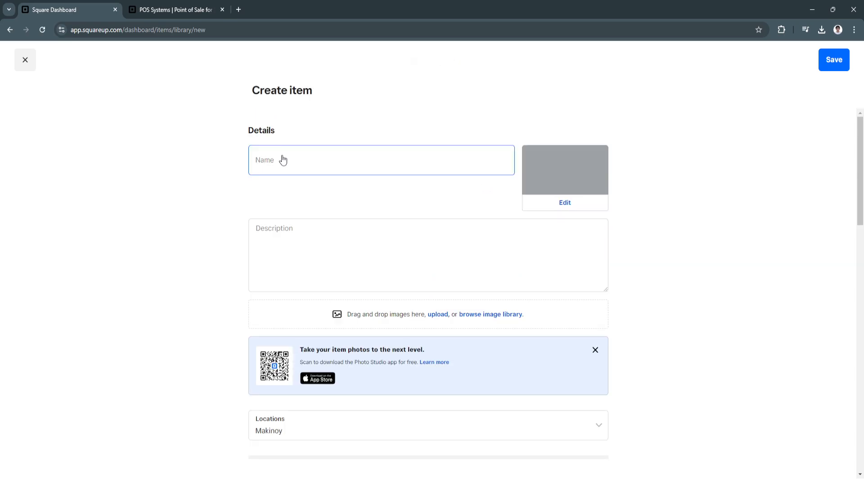
scroll("down", 3)
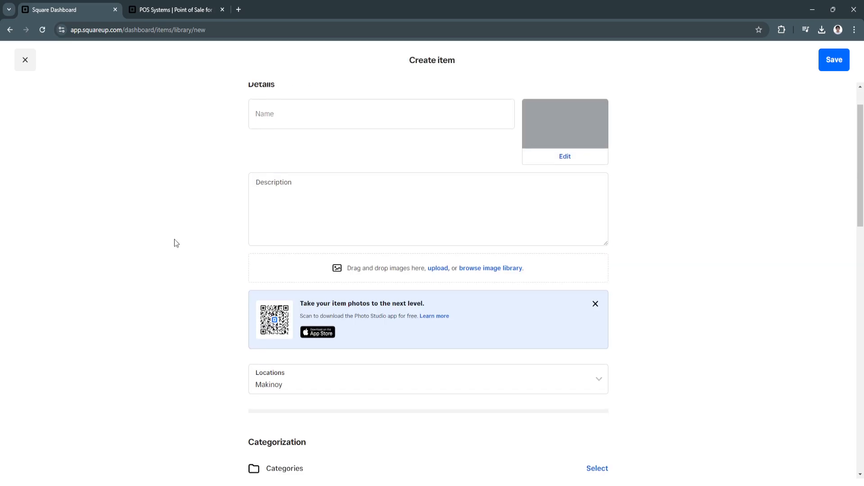
scroll("down", 3)
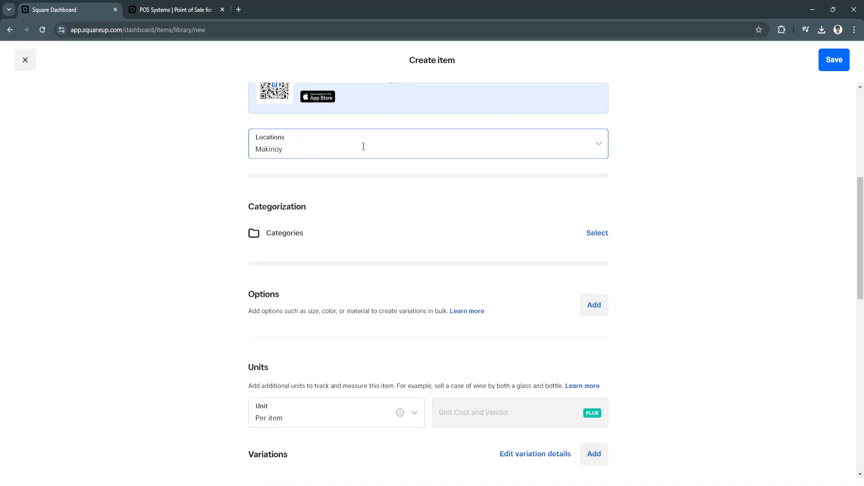
mouse_move(260, 209)
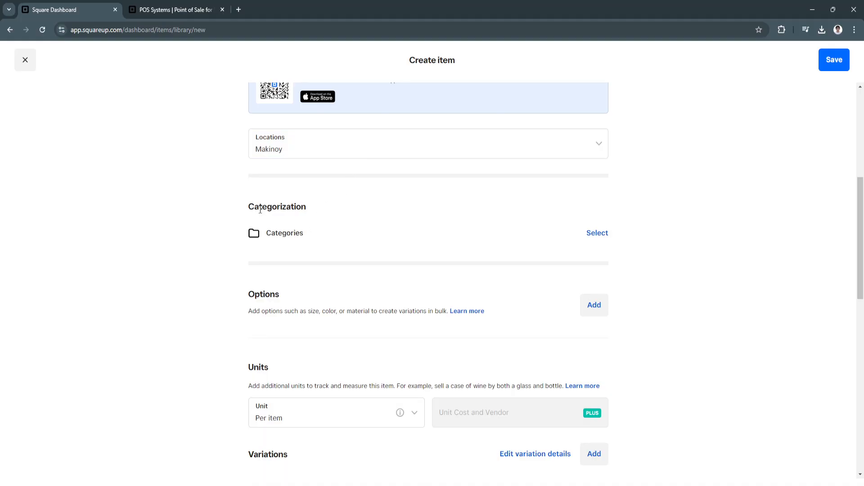
scroll("down", 3)
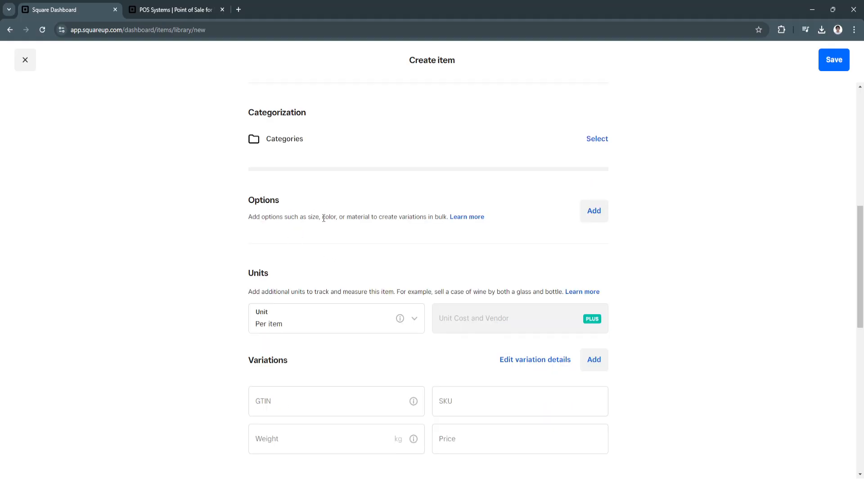
scroll("down", 3)
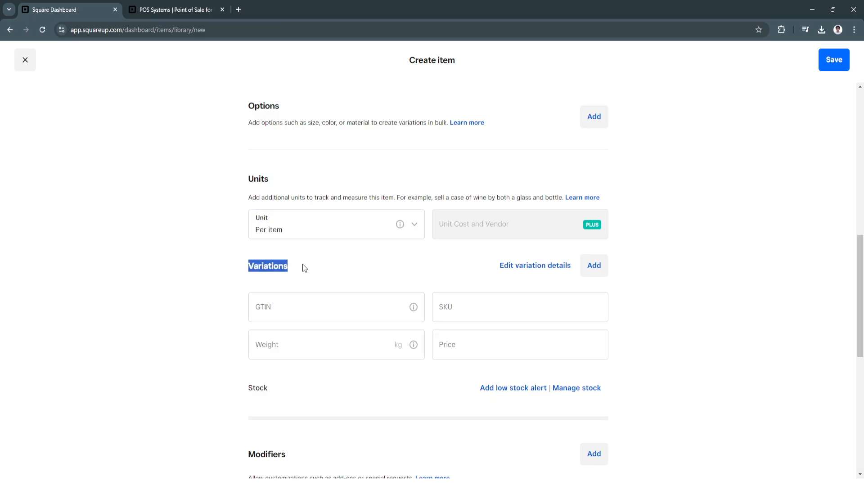
scroll("down", 3)
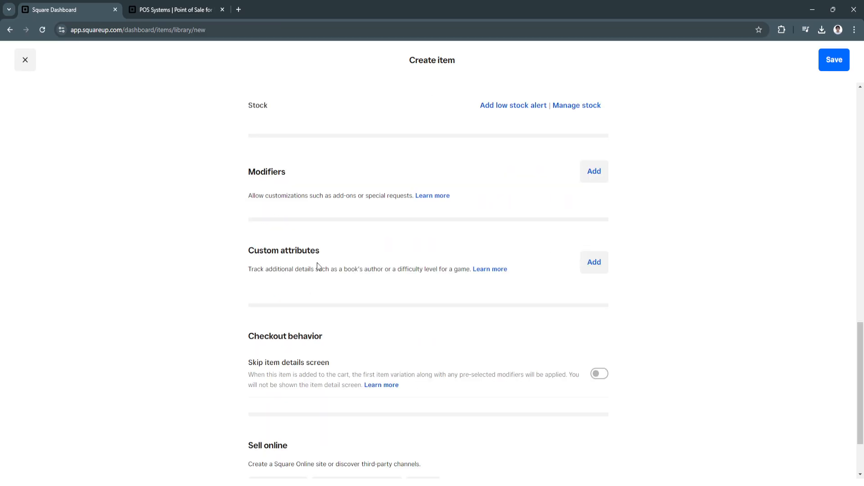
scroll("up", 3)
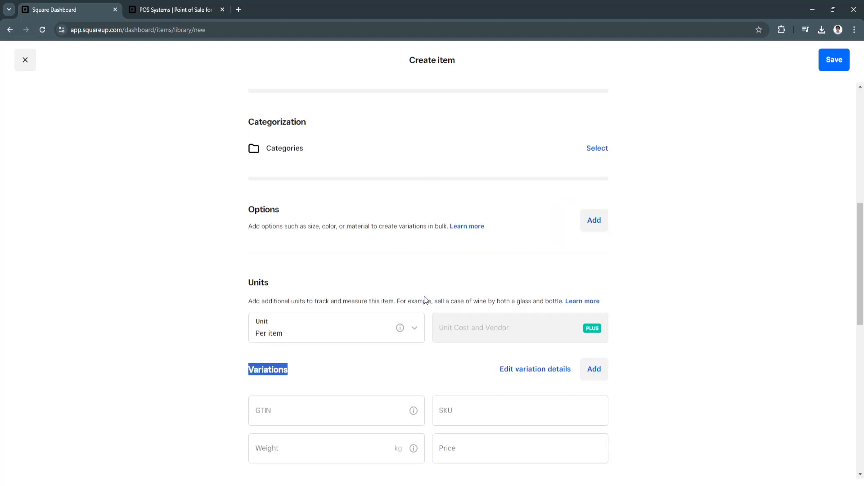
scroll("up", 3)
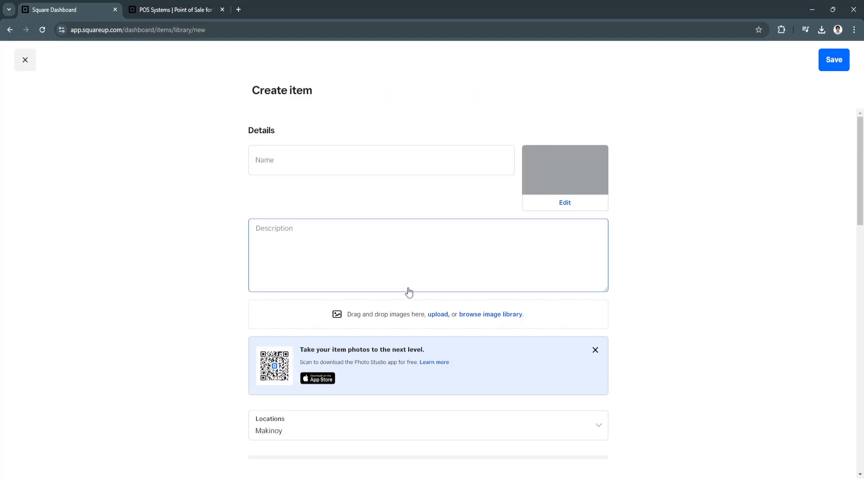
mouse_move(12, 76)
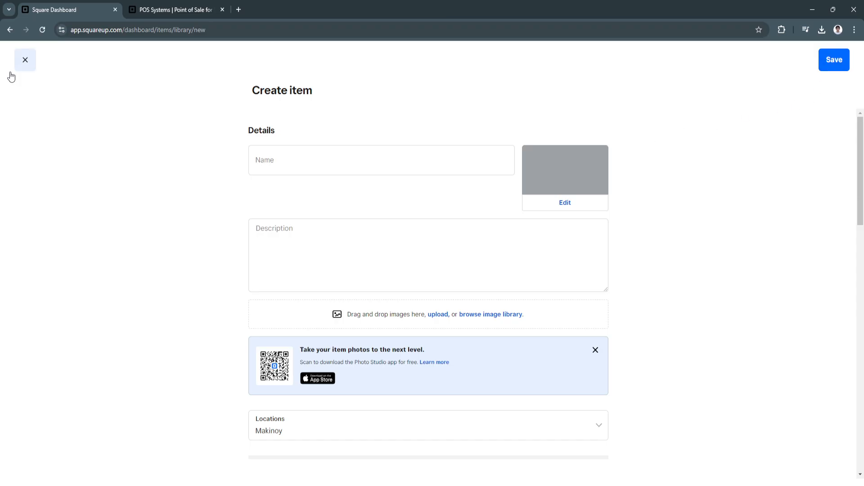
mouse_move(25, 59)
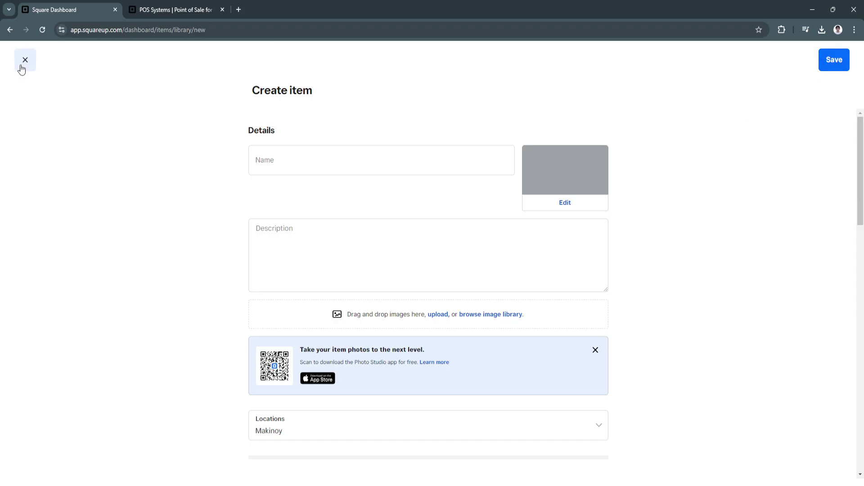
left_click(25, 60)
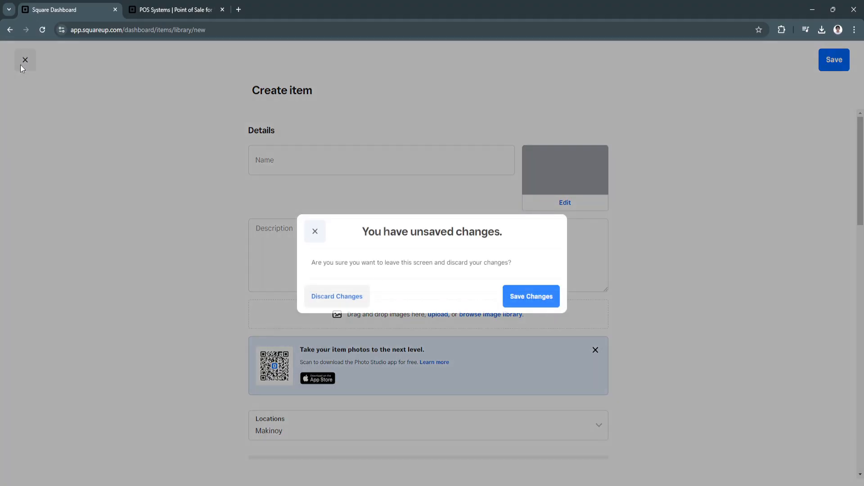
mouse_move(530, 296)
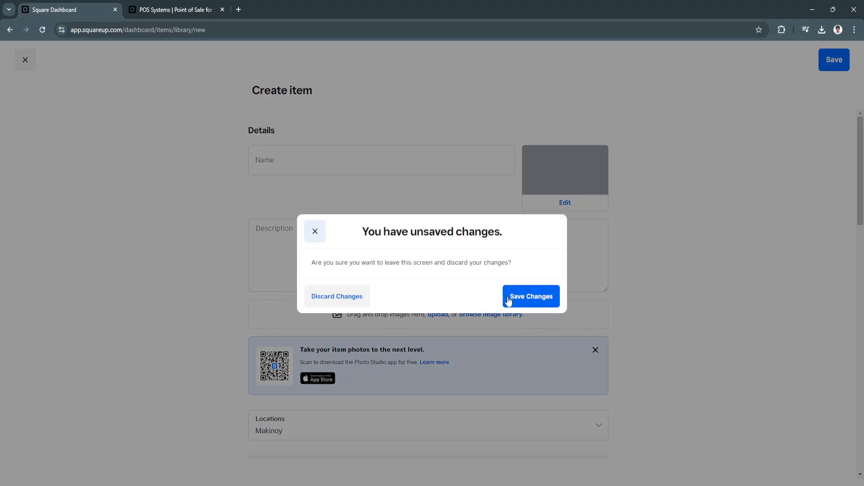
left_click(337, 296)
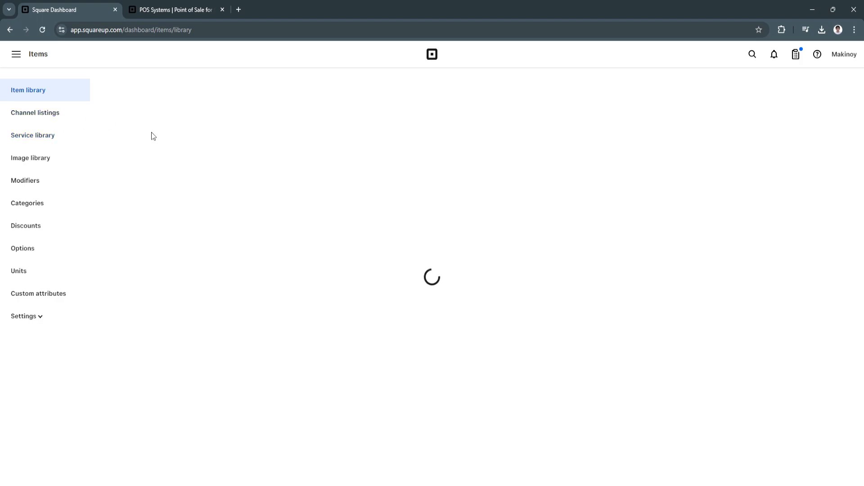
mouse_move(32, 135)
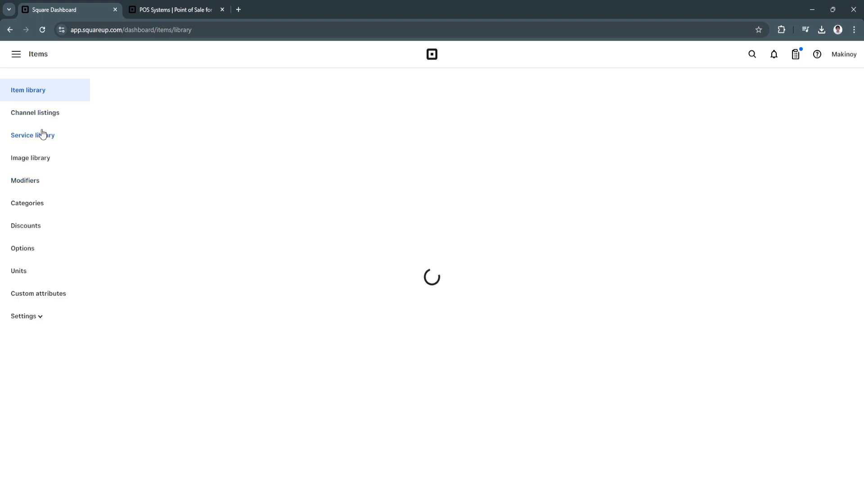
Browse Channel listings, Image library, Categories and Options under Items
left_click(35, 113)
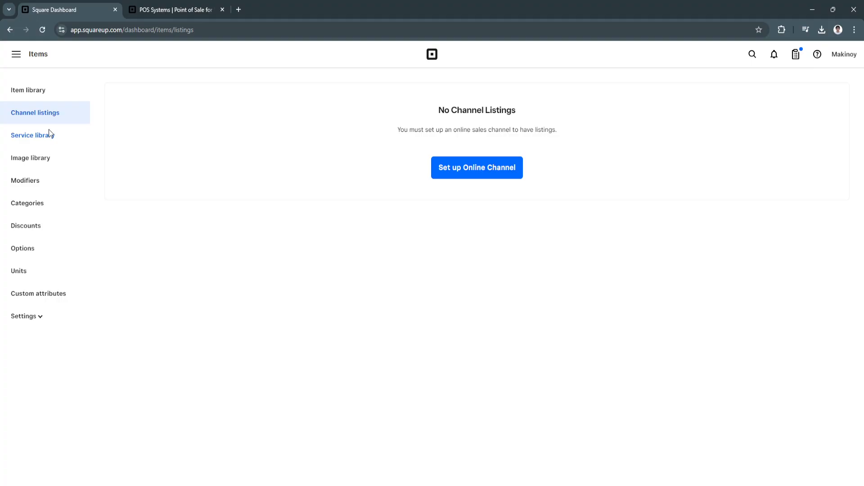
mouse_move(328, 144)
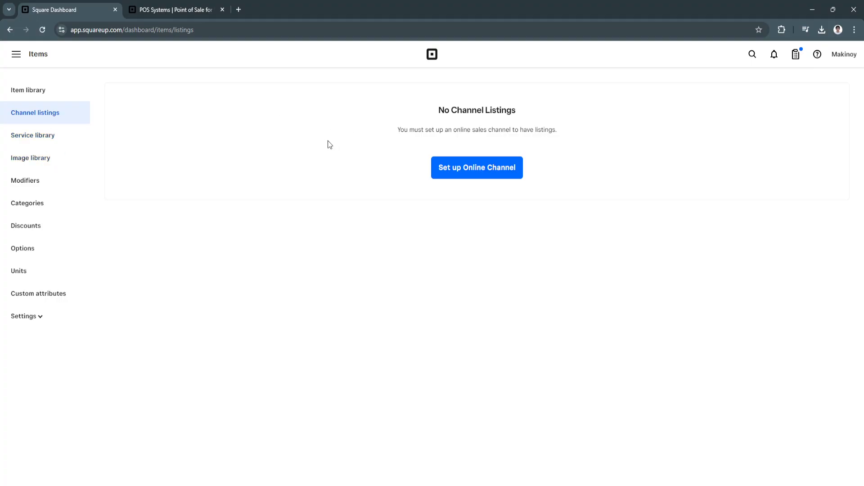
mouse_move(304, 153)
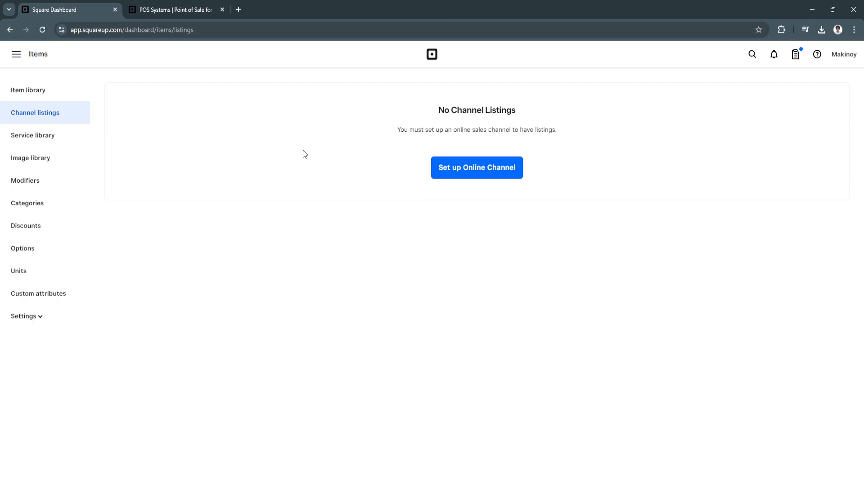
left_click(31, 158)
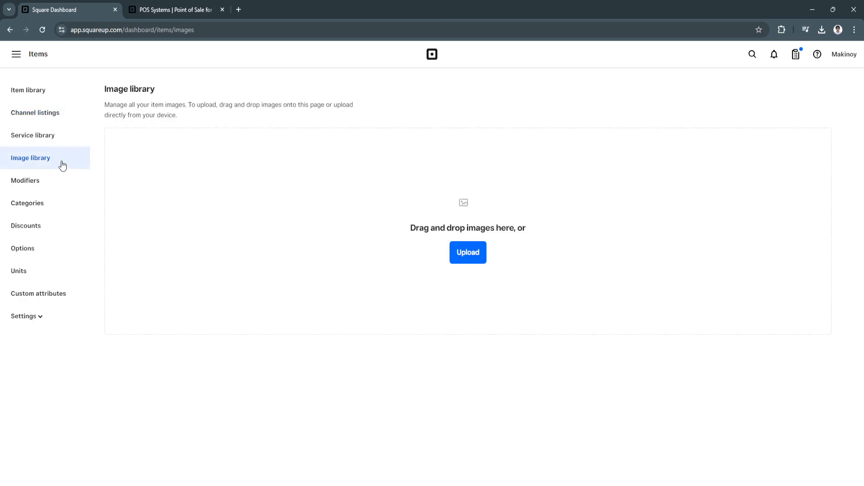
mouse_move(26, 180)
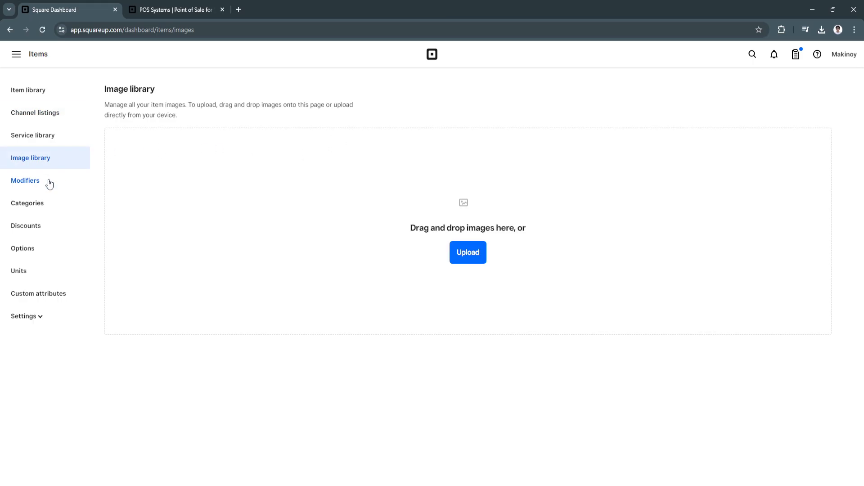
left_click(27, 203)
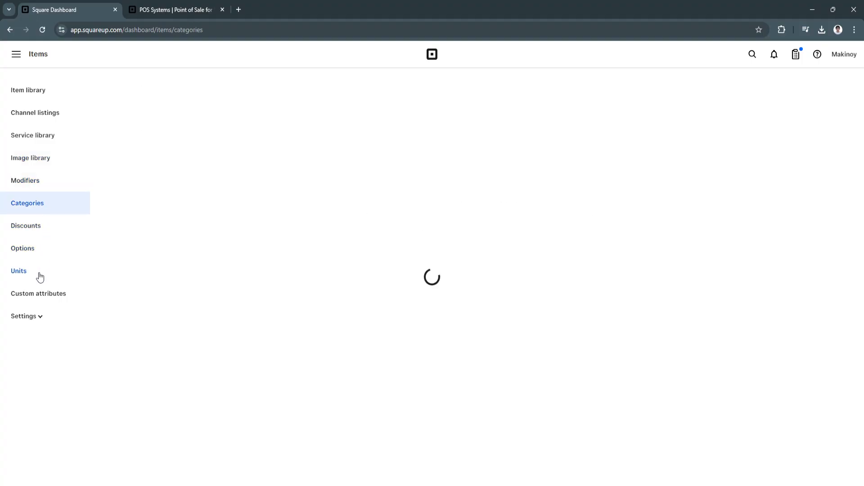
left_click(23, 248)
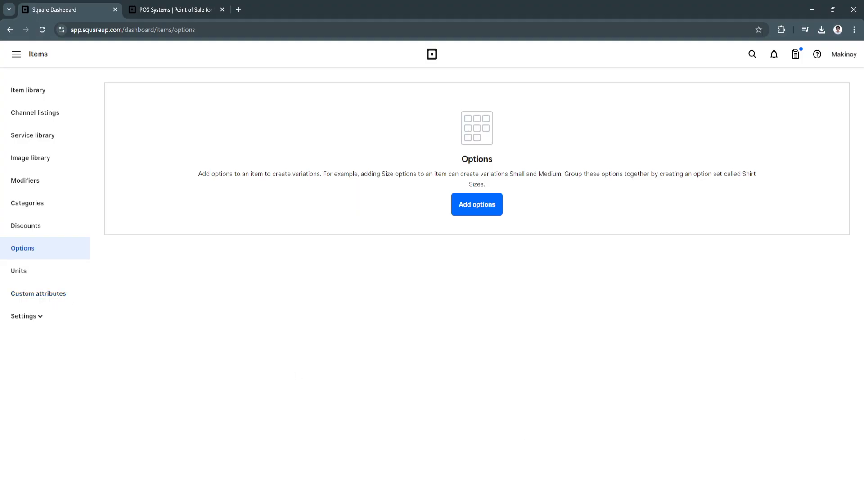
Expand item Settings to view Dining options and Inventory, then bring up the main navigation
left_click(24, 316)
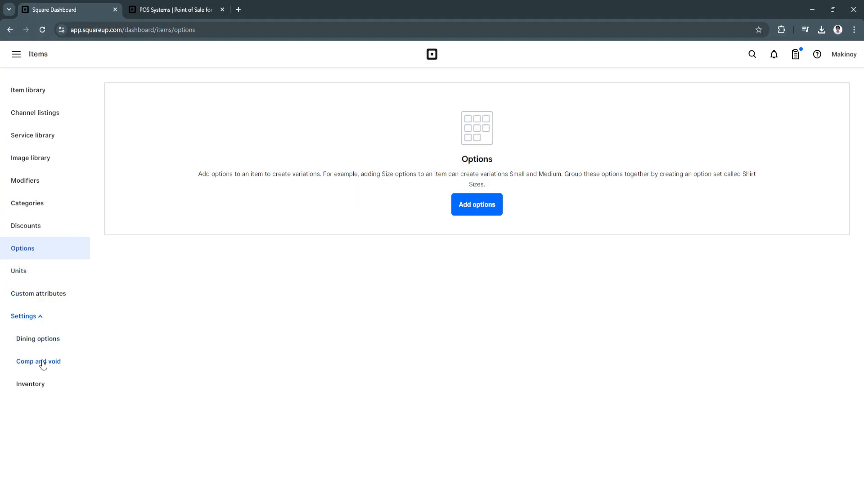
mouse_move(76, 335)
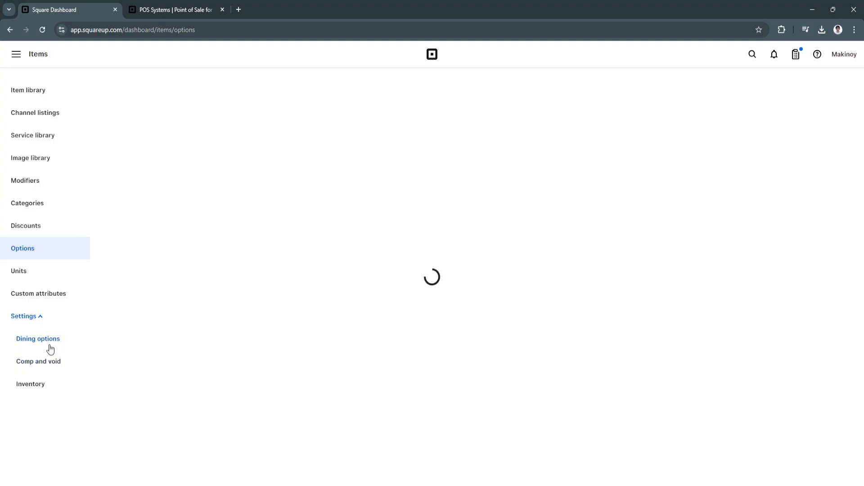
left_click(38, 339)
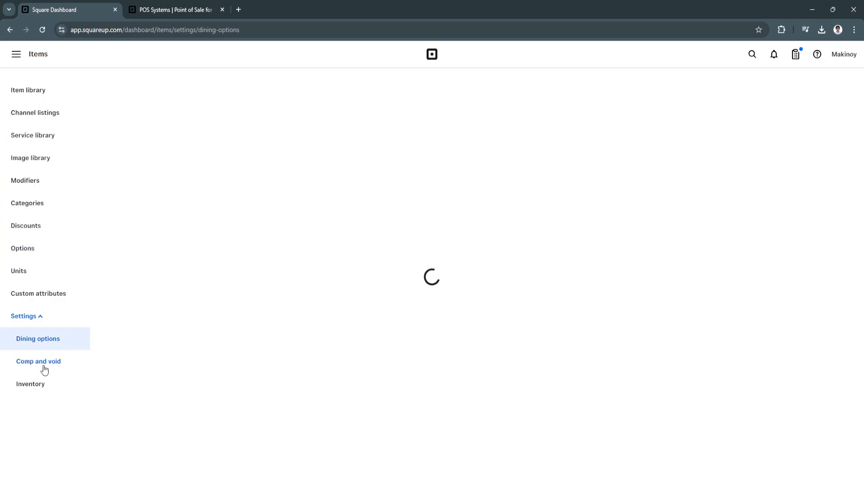
left_click(30, 385)
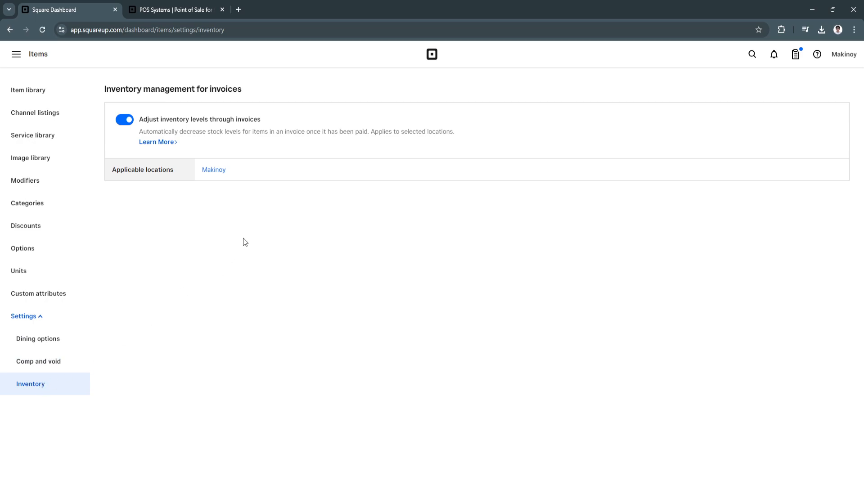
left_click(15, 54)
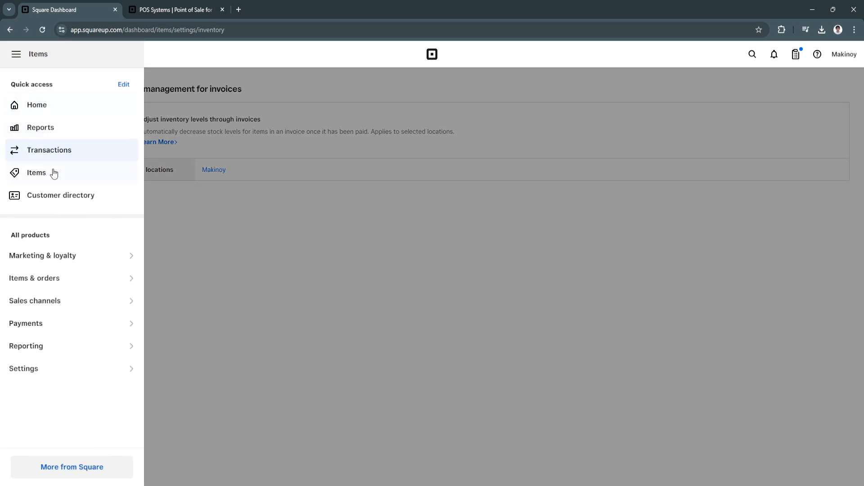
Enter the Customer directory, pass the Welcome and Instant Profiles intros, and view the empty directory
left_click(60, 196)
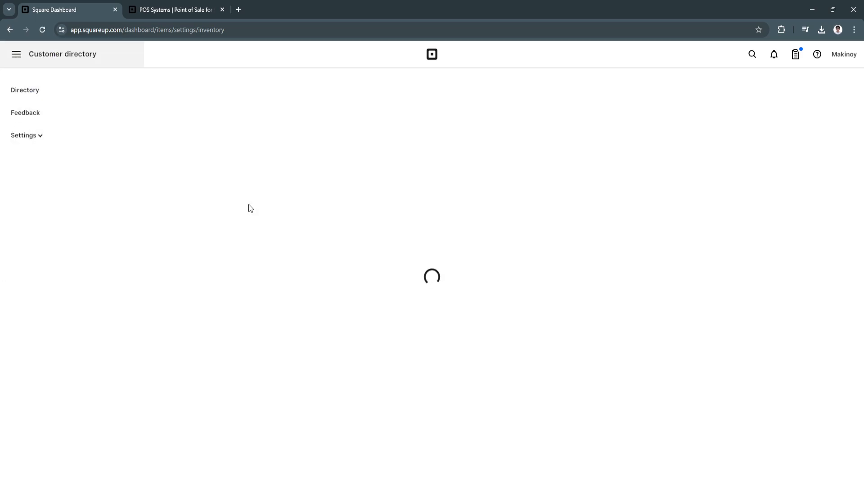
left_click(25, 90)
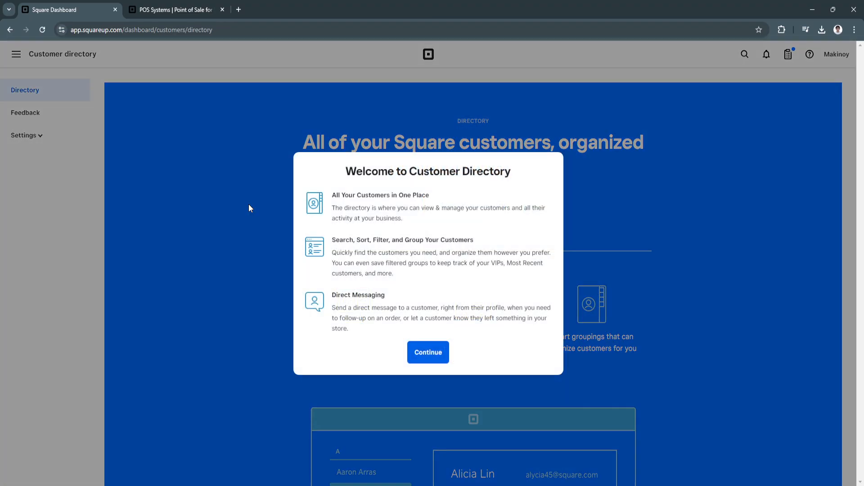
left_click(428, 352)
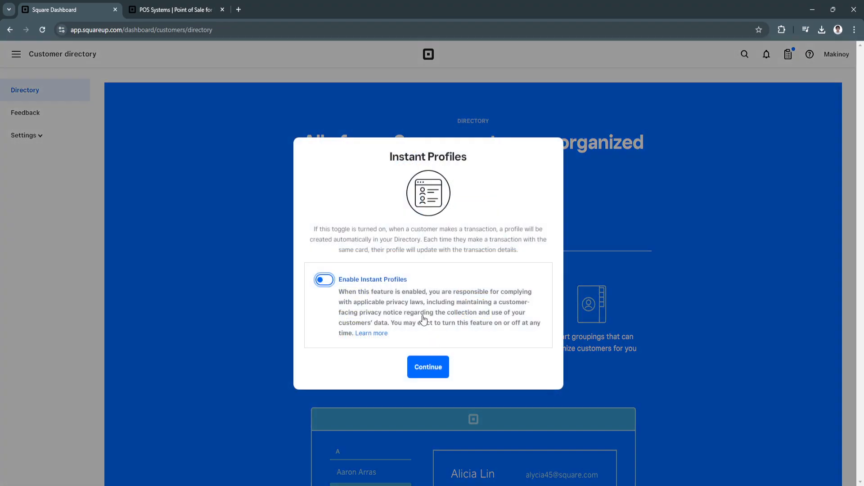
left_click(427, 368)
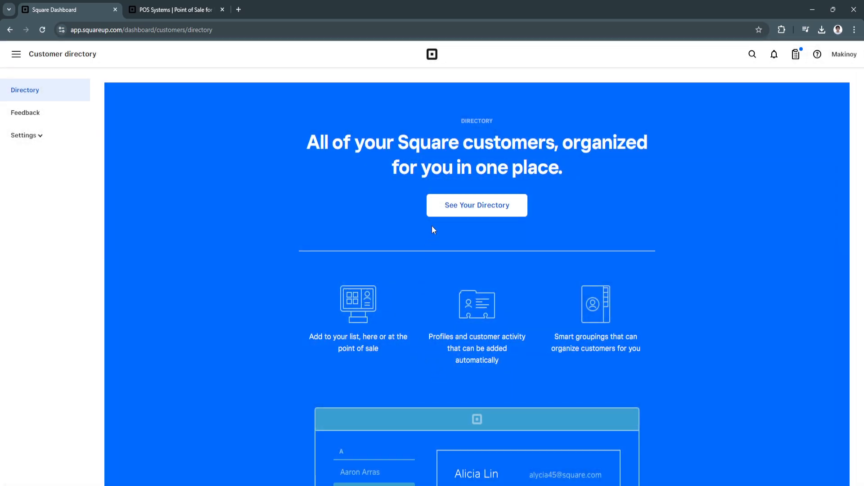
mouse_move(665, 279)
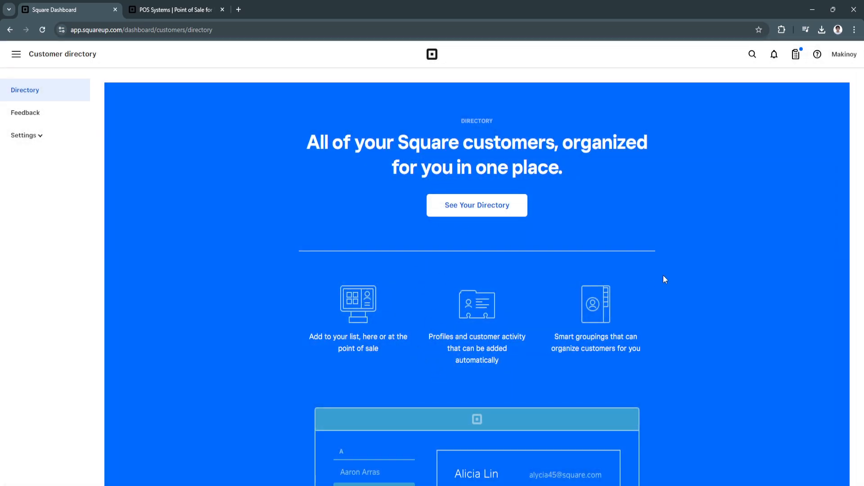
left_click(476, 205)
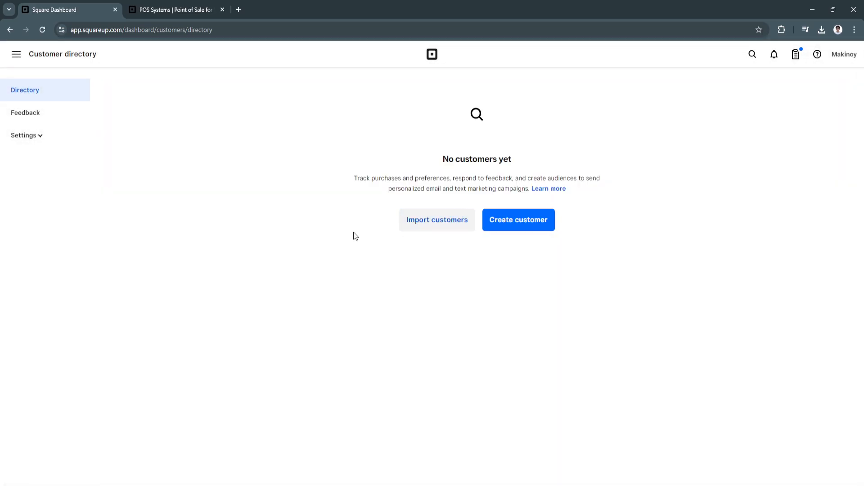
mouse_move(512, 230)
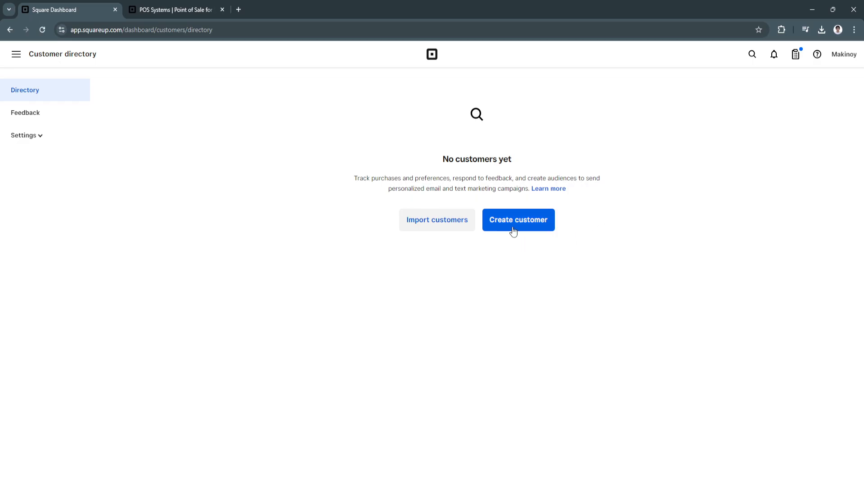
mouse_move(477, 170)
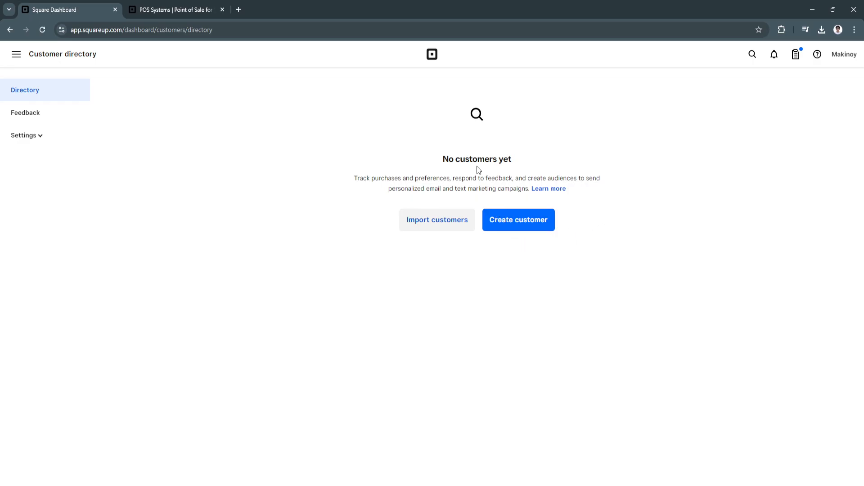
left_click(516, 220)
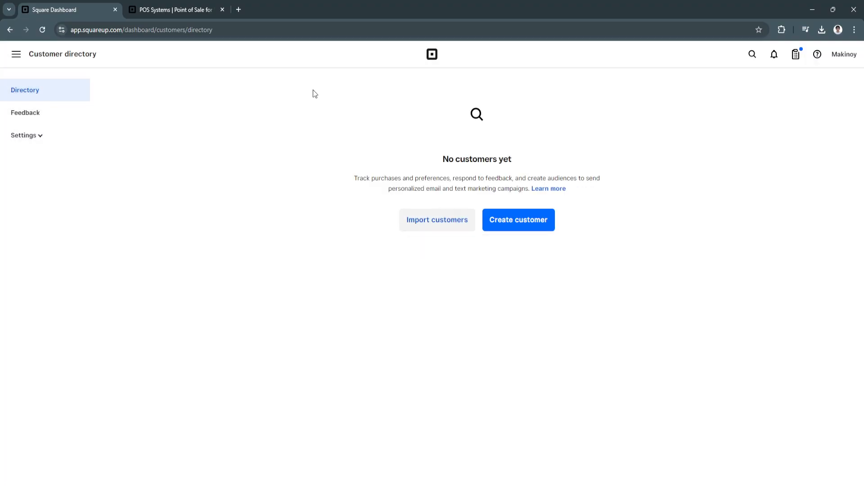
mouse_move(406, 169)
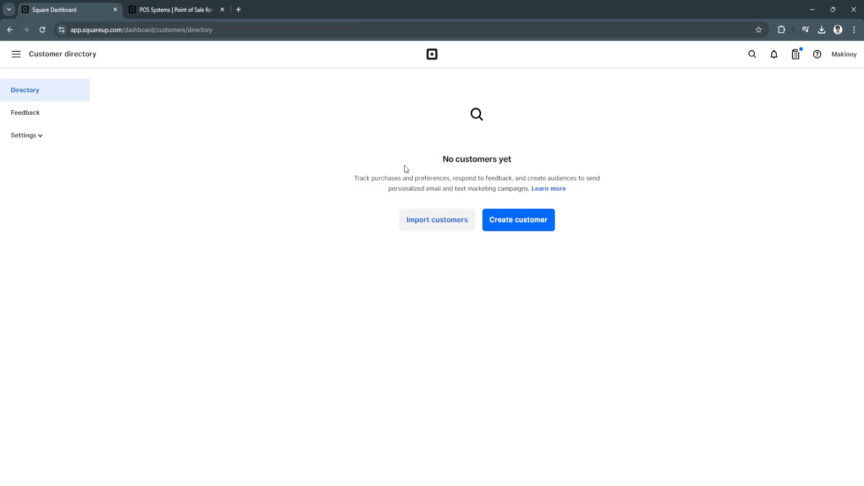
left_click(436, 220)
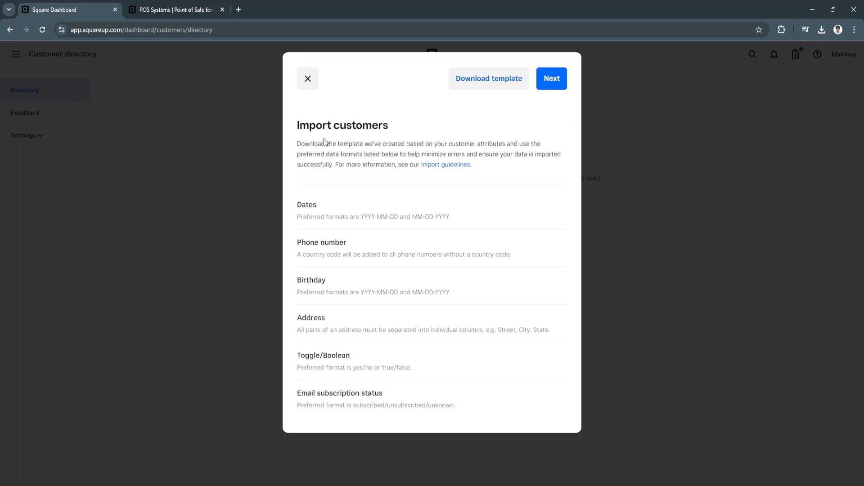
mouse_move(488, 78)
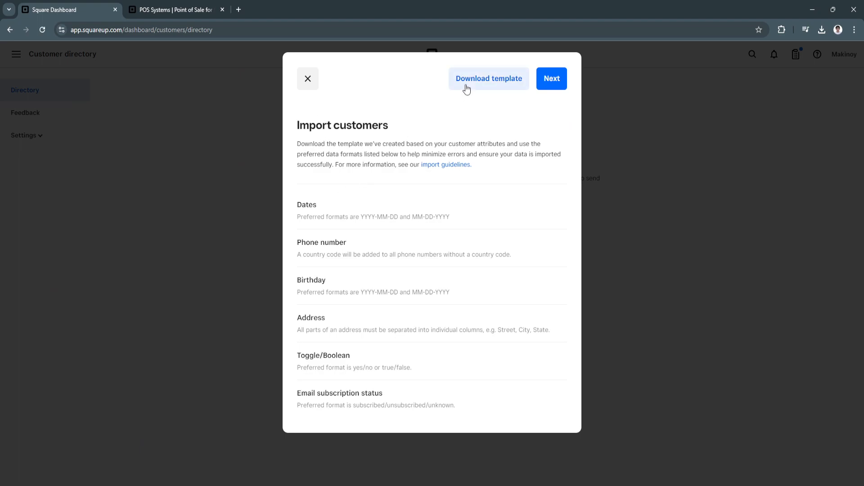
mouse_move(625, 144)
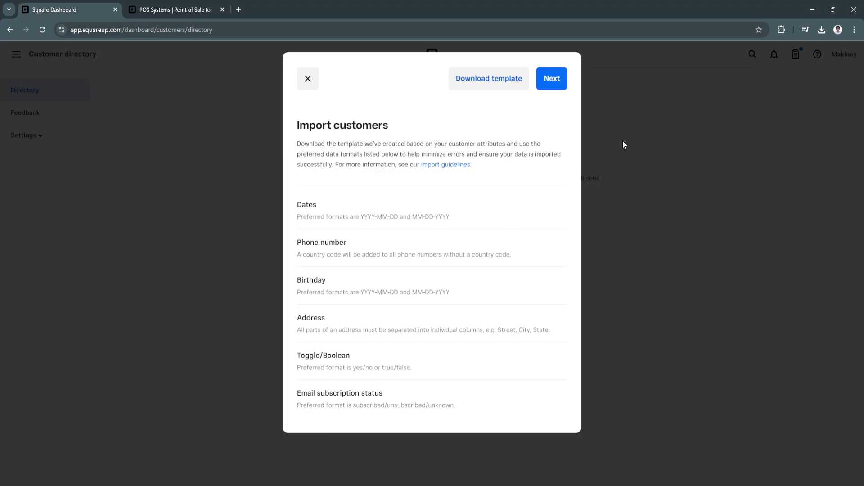
left_click(307, 79)
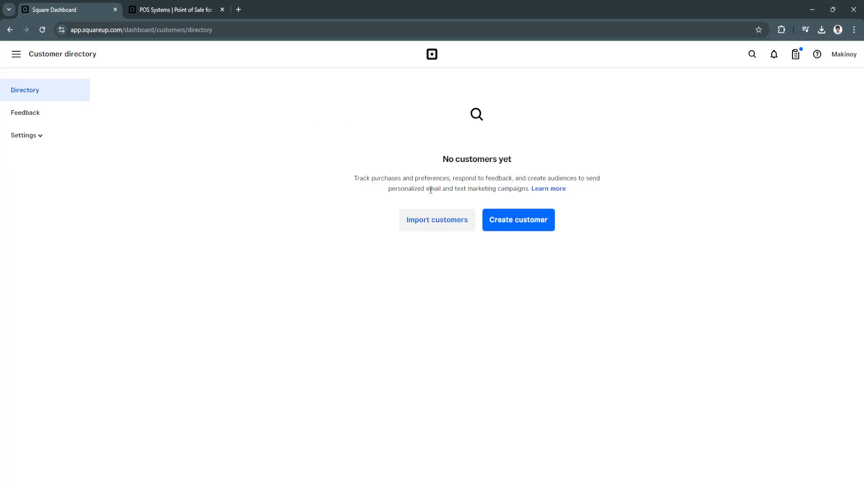
mouse_move(440, 245)
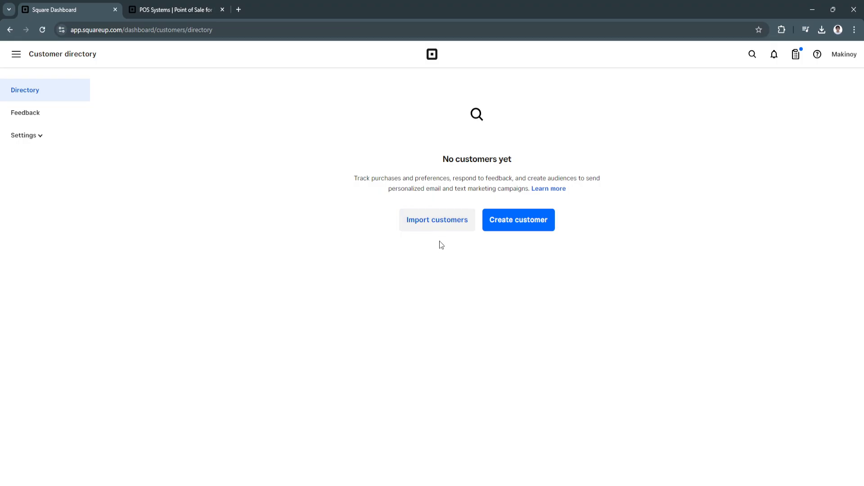
left_click(437, 220)
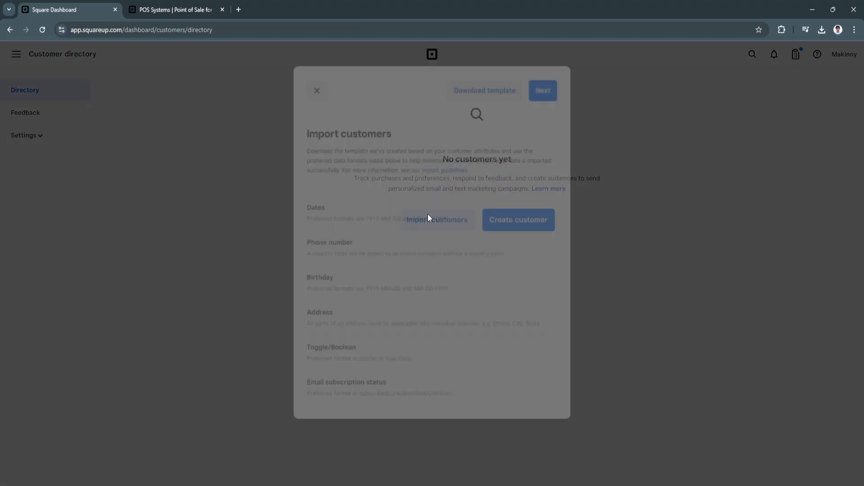
left_click(542, 90)
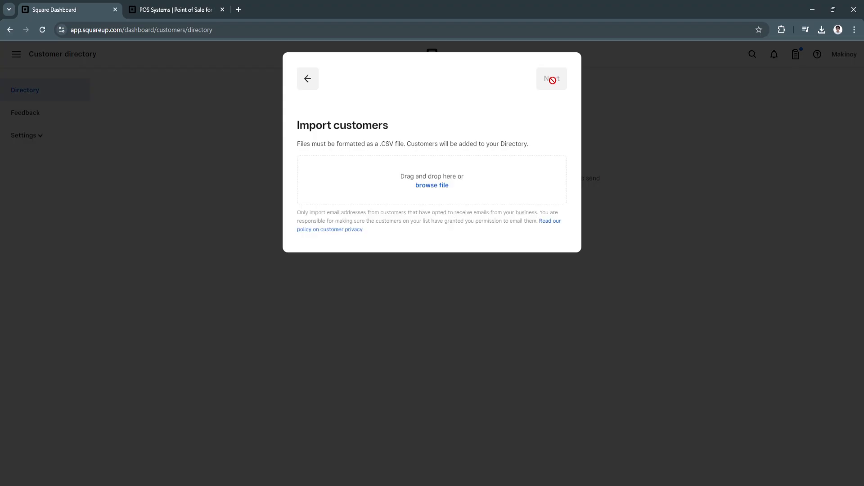
mouse_move(298, 146)
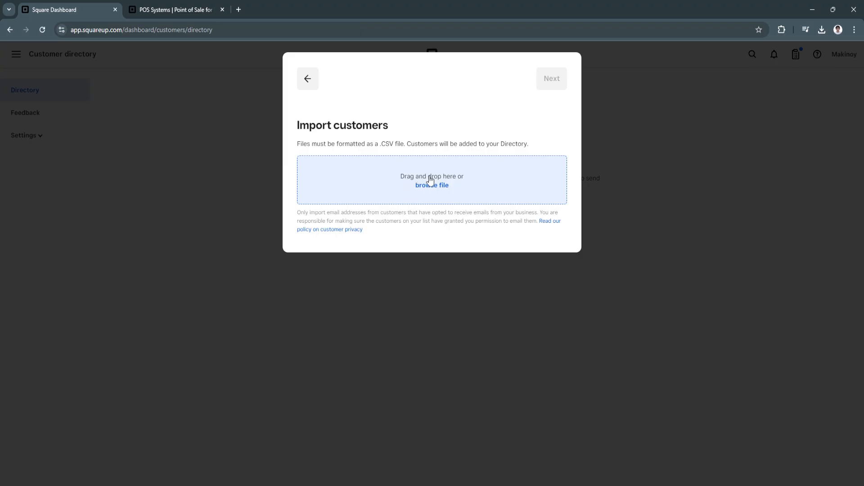
left_click(307, 79)
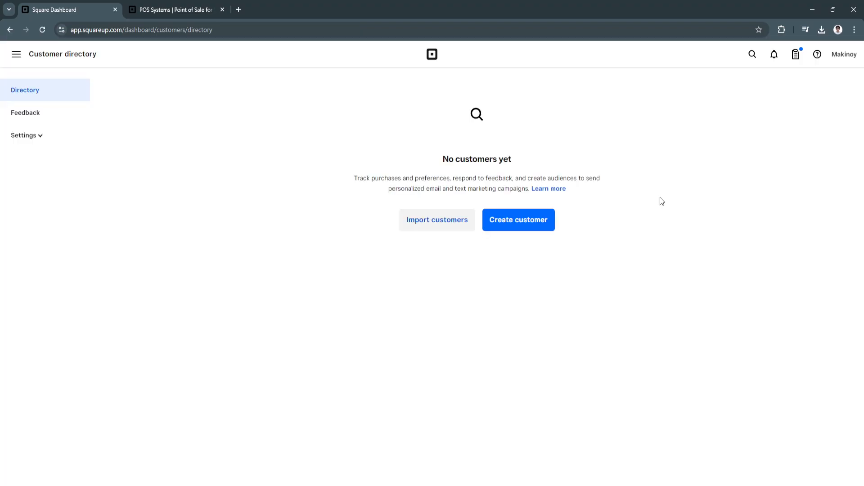
mouse_move(438, 219)
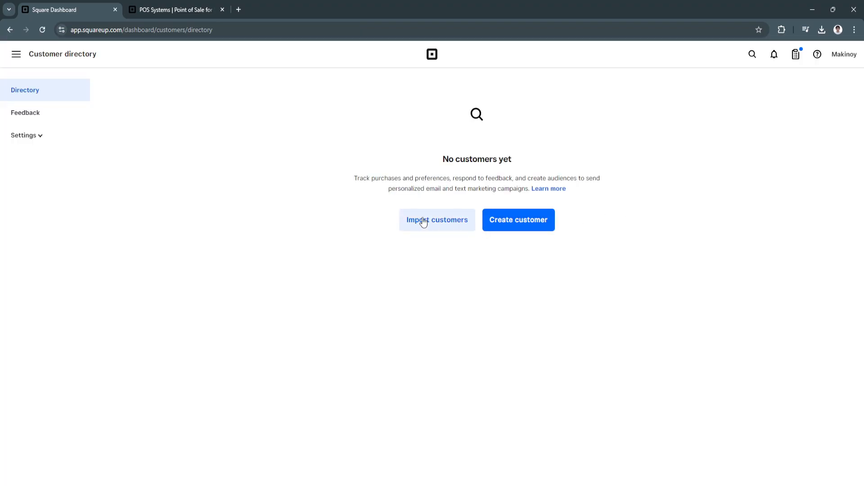
mouse_move(307, 96)
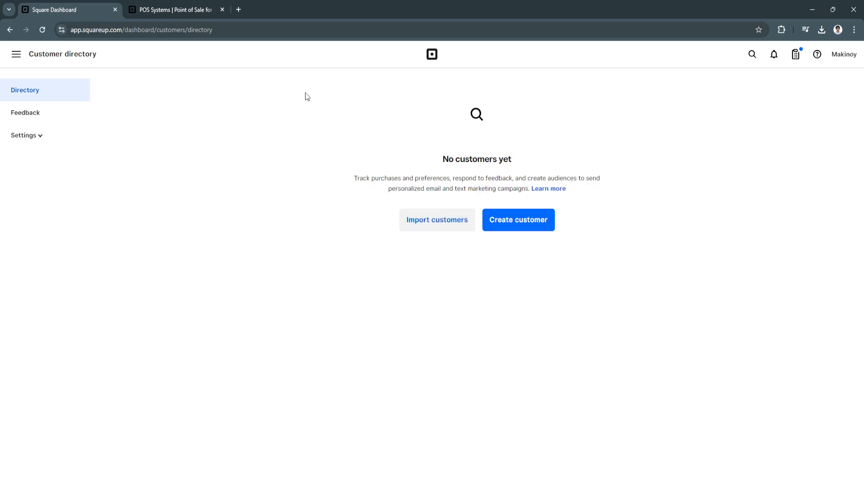
mouse_move(630, 351)
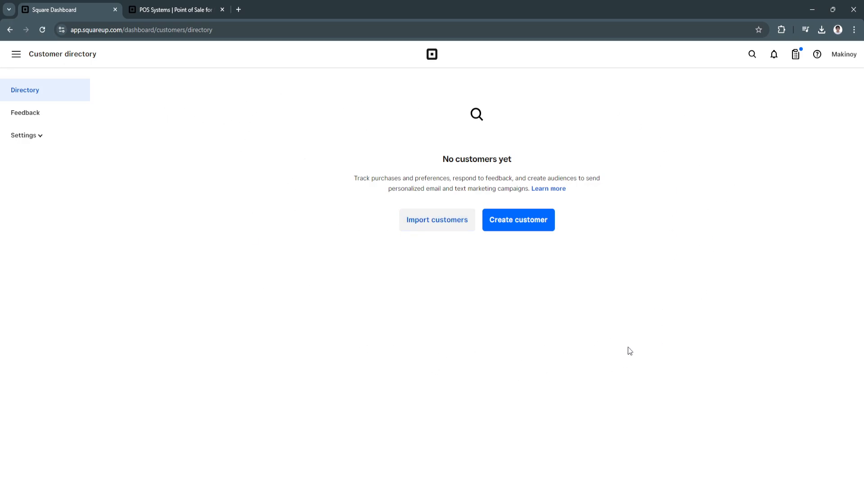
mouse_move(429, 356)
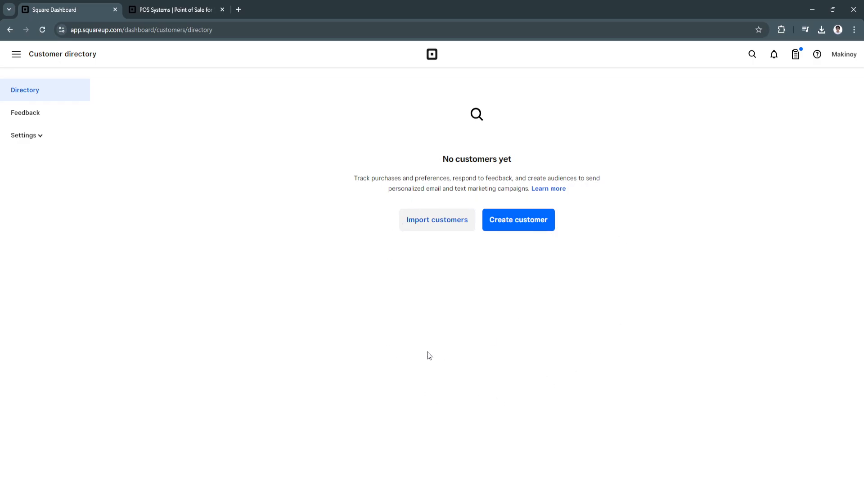
mouse_move(534, 411)
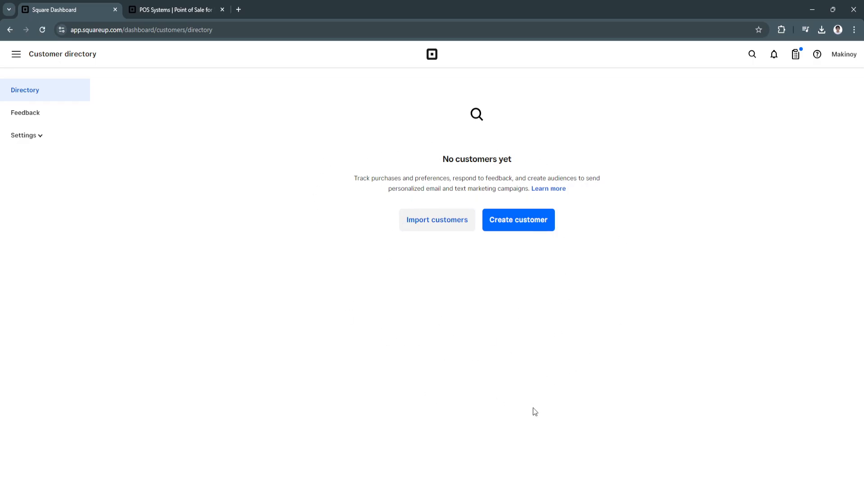
mouse_move(25, 114)
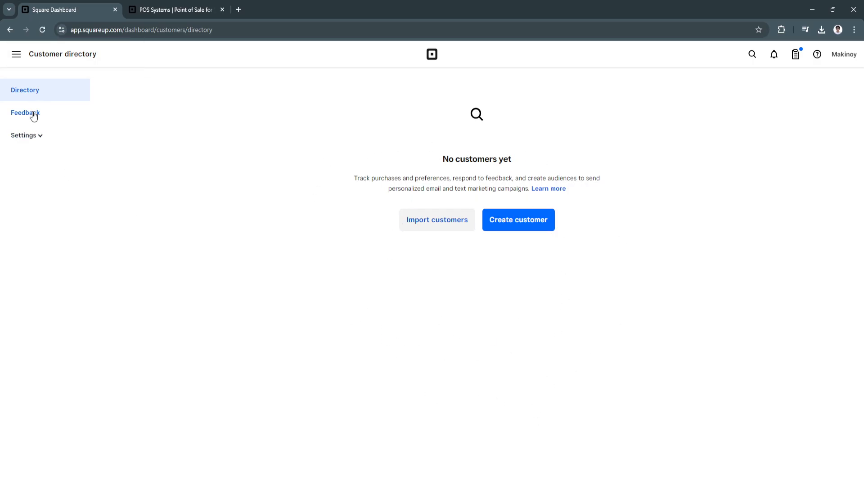
View the customer Feedback page and bring up the main navigation panel
left_click(25, 113)
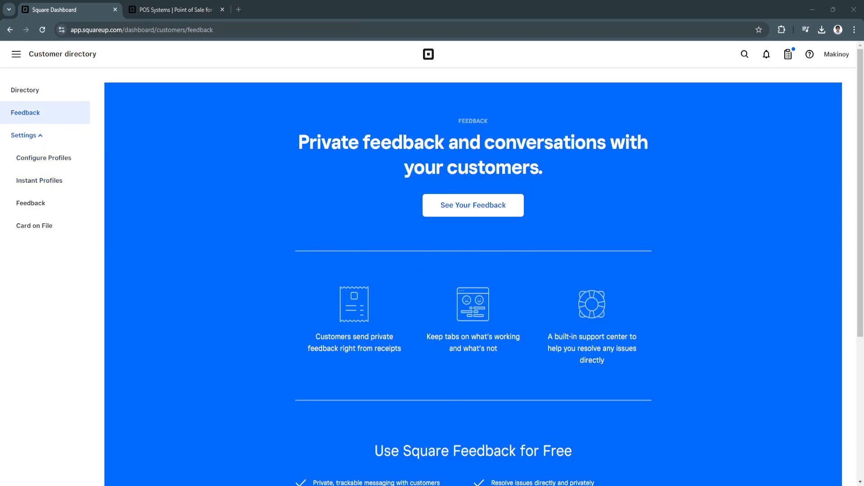
left_click(16, 54)
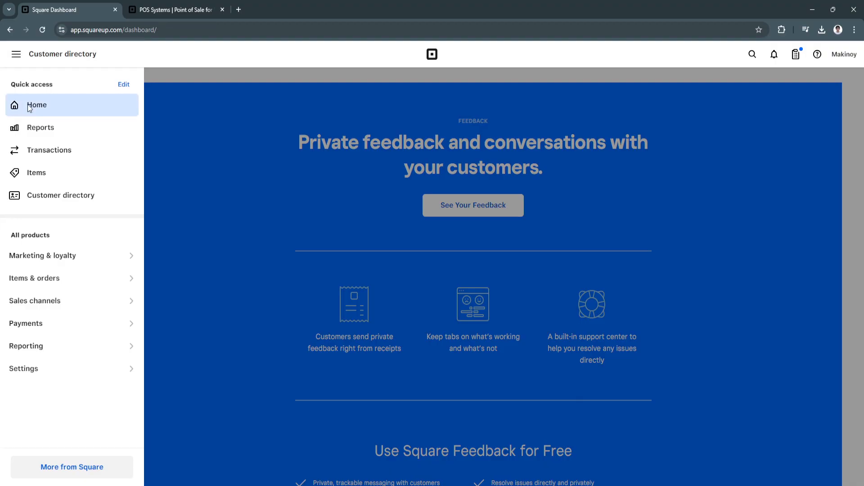
Return to the Home dashboard via Quick access
left_click(37, 105)
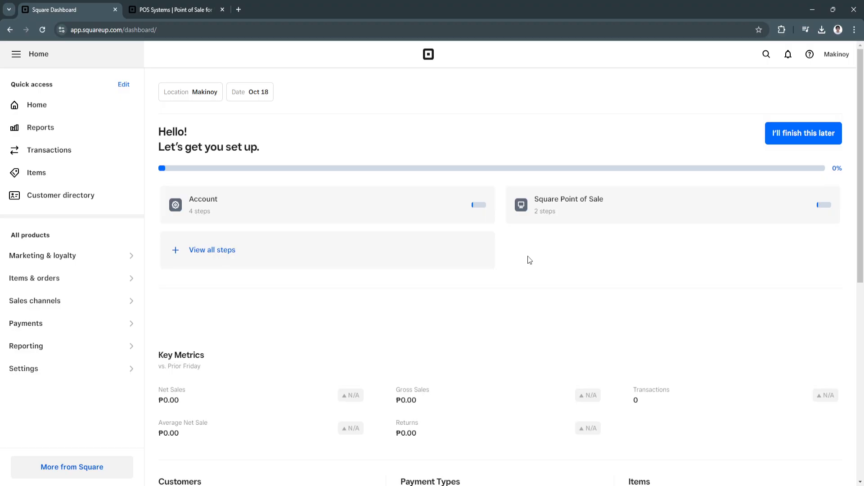
mouse_move(503, 221)
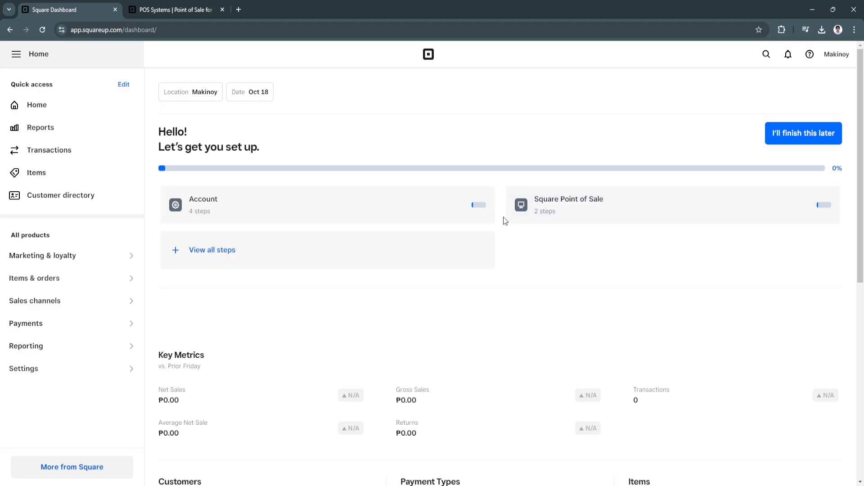
mouse_move(393, 228)
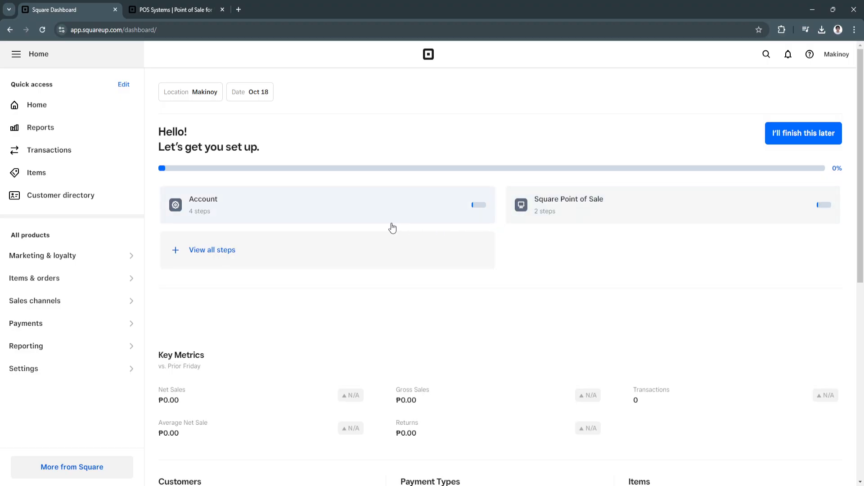
mouse_move(309, 237)
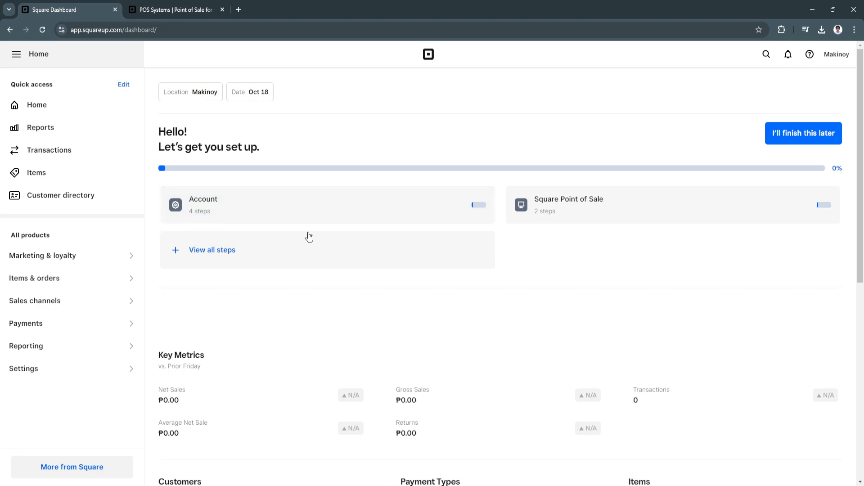